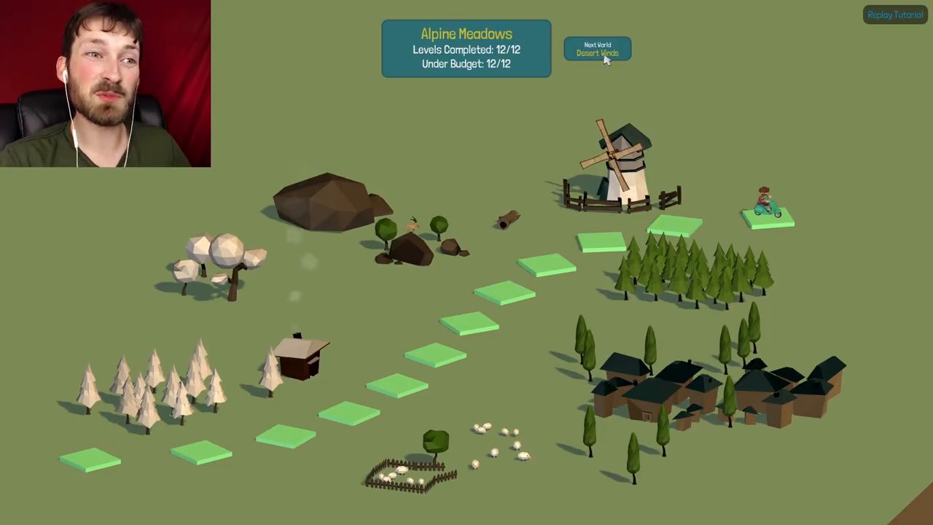
# Open the Desert Winds world and start its first level, the 12m Low Budget Bridge.
pyautogui.click(597, 49)
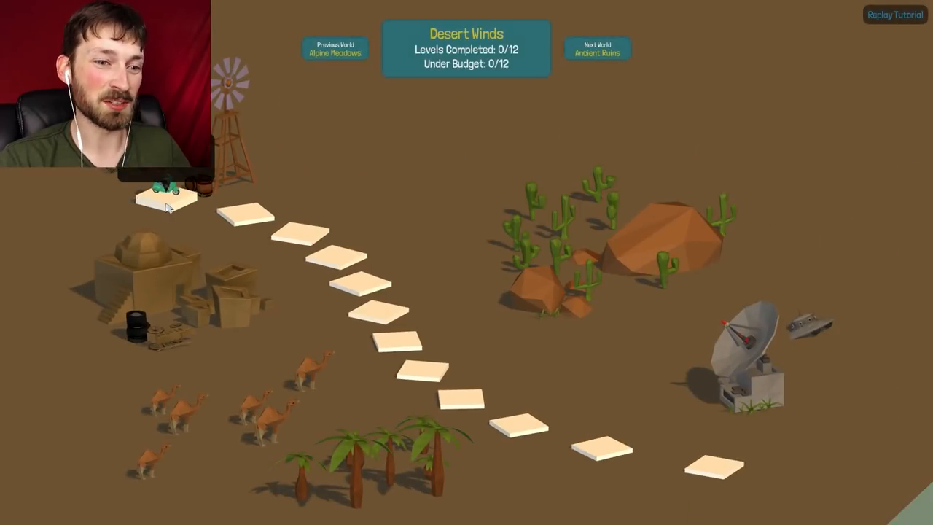
pyautogui.click(164, 196)
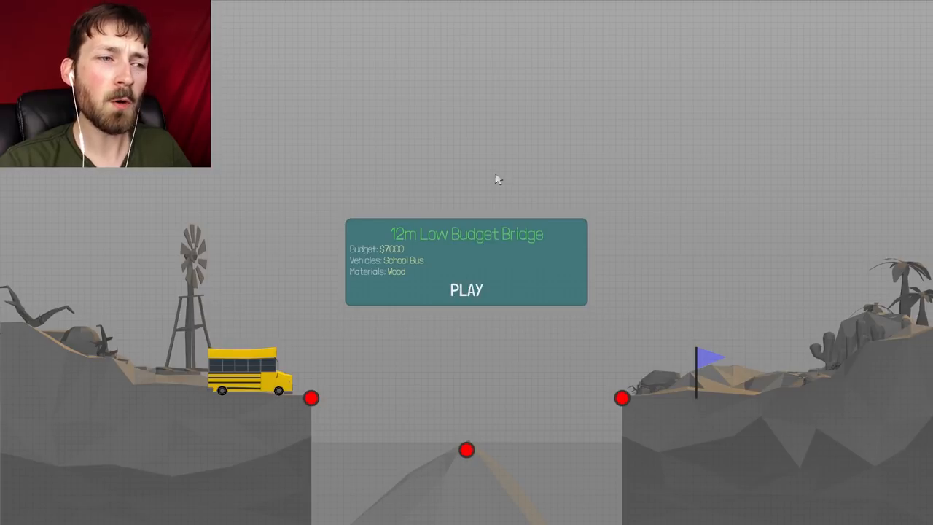
pyautogui.moveTo(435, 254)
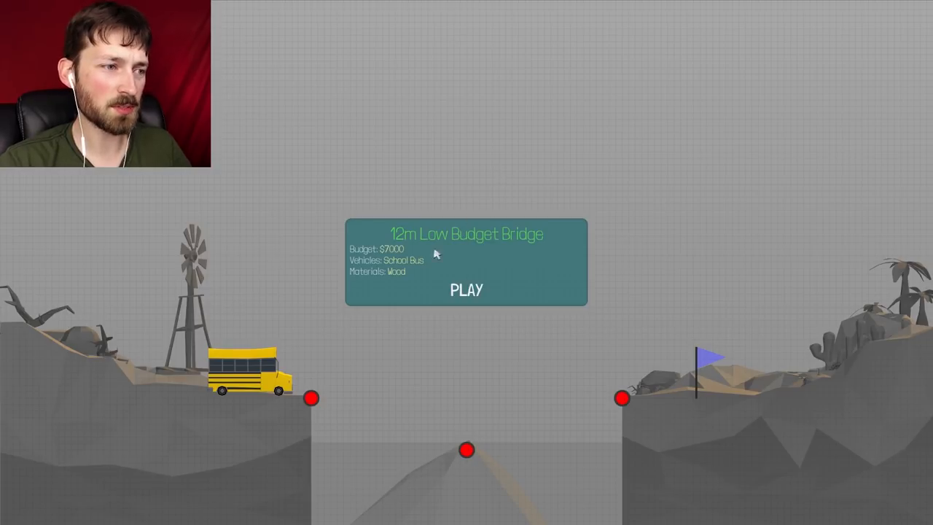
pyautogui.click(466, 290)
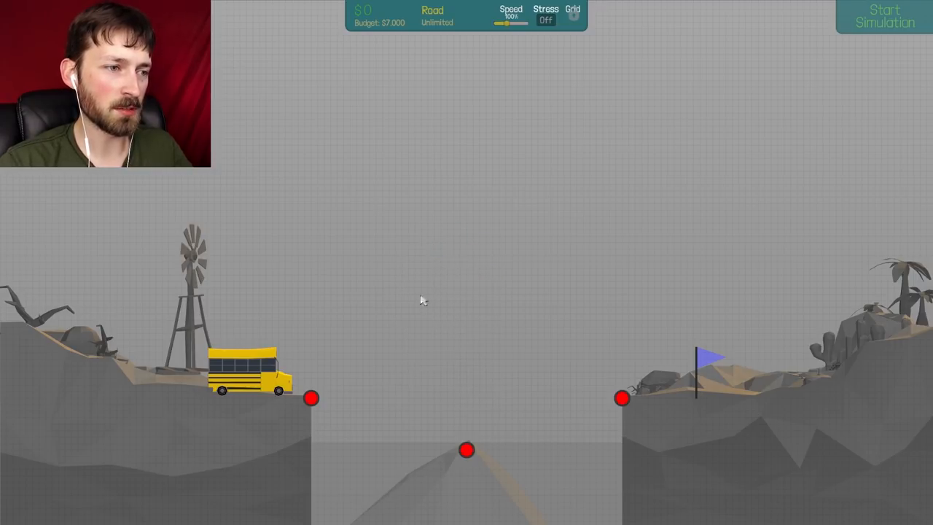
# Lay the road deck across the gap between the anchors.
pyautogui.moveTo(311, 398); pyautogui.dragTo(622, 398)
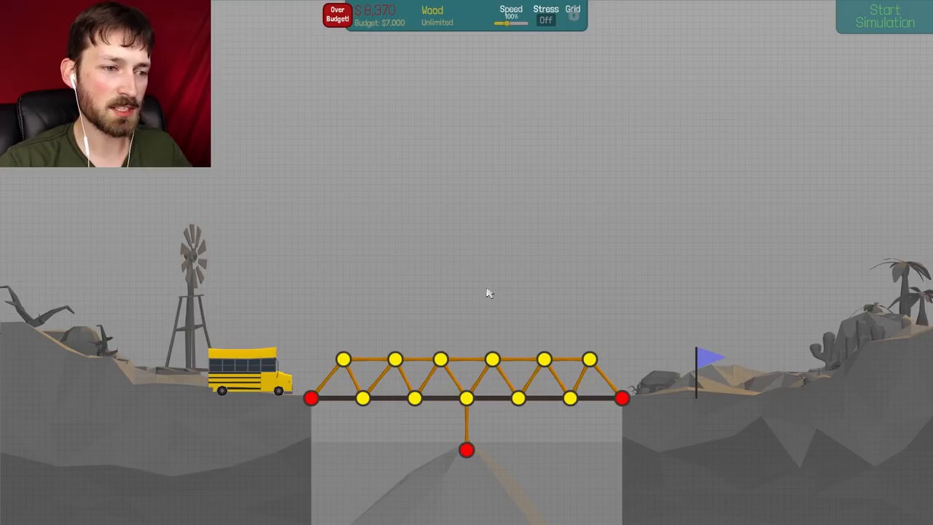
pyautogui.moveTo(878, 49)
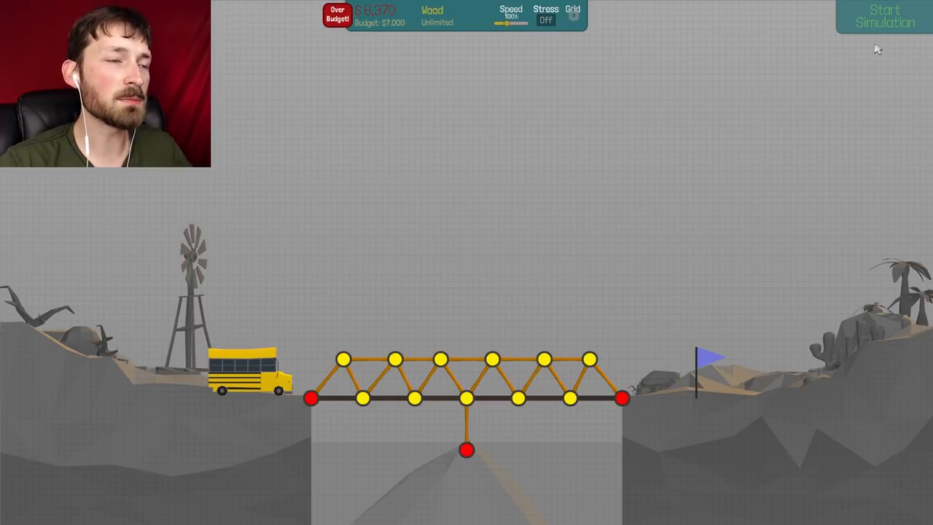
pyautogui.moveTo(357, 113)
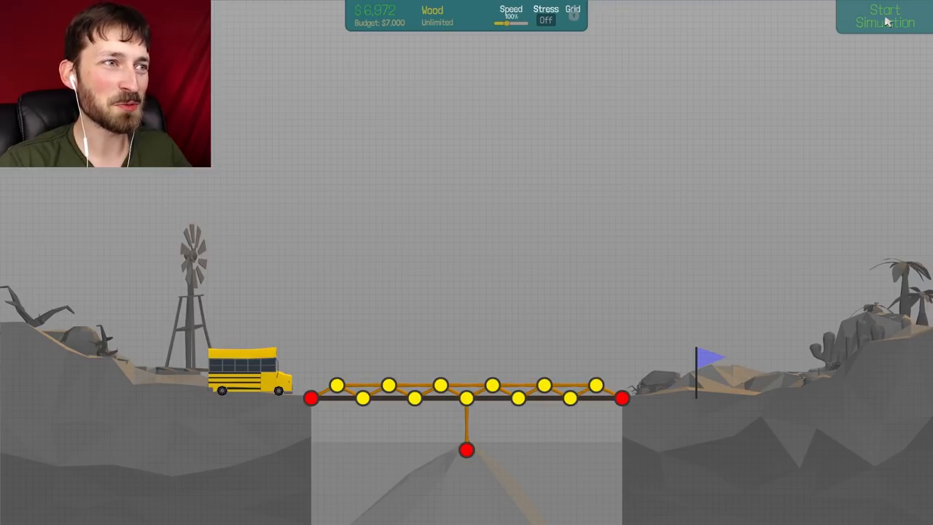
# Test the wooden truss with the school bus, dismiss the failure, and rework the truss.
pyautogui.click(884, 16)
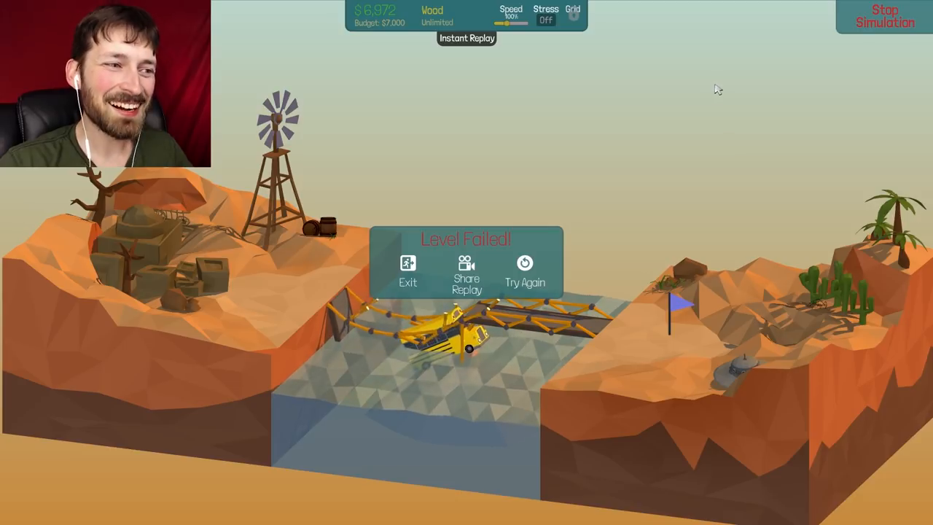
pyautogui.click(524, 273)
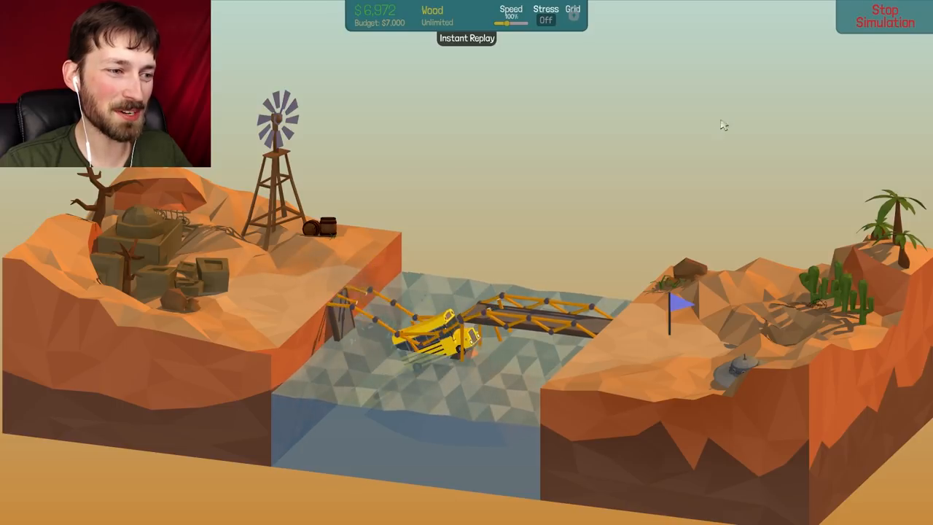
pyautogui.click(884, 16)
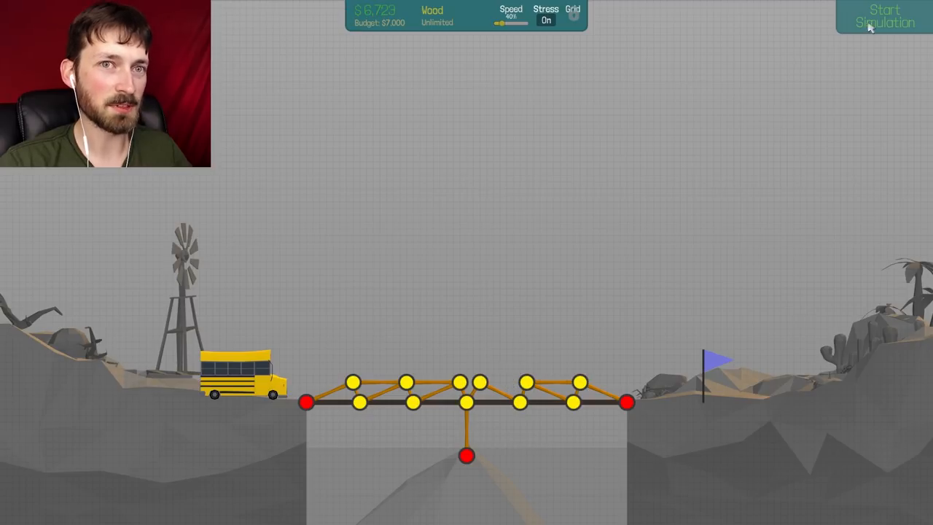
pyautogui.click(884, 16)
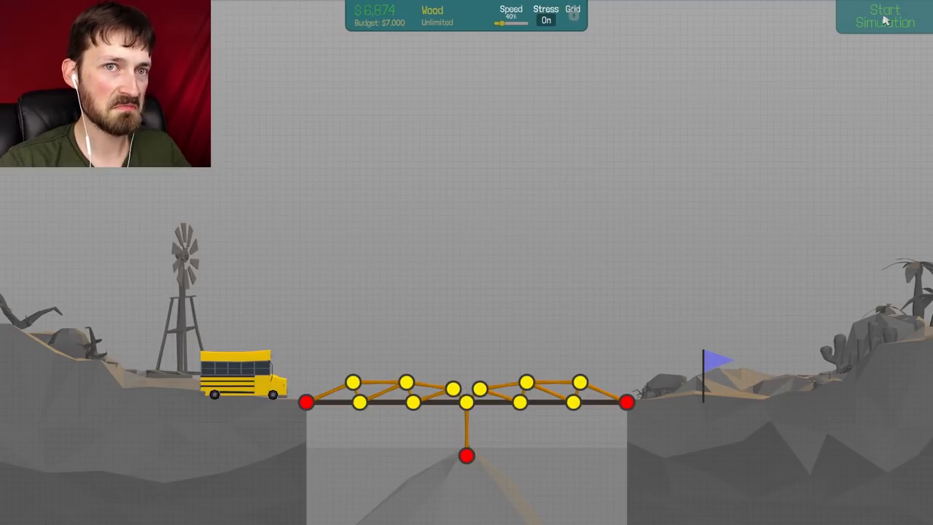
# Run the rebuilt $6,874 truss until the bus crosses, then advance to the 16m Double Decker.
pyautogui.click(884, 16)
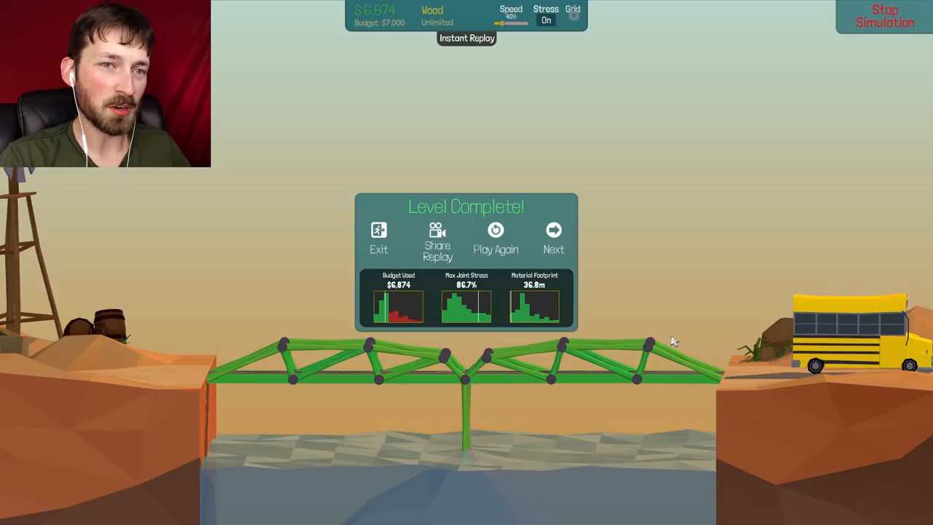
pyautogui.click(553, 237)
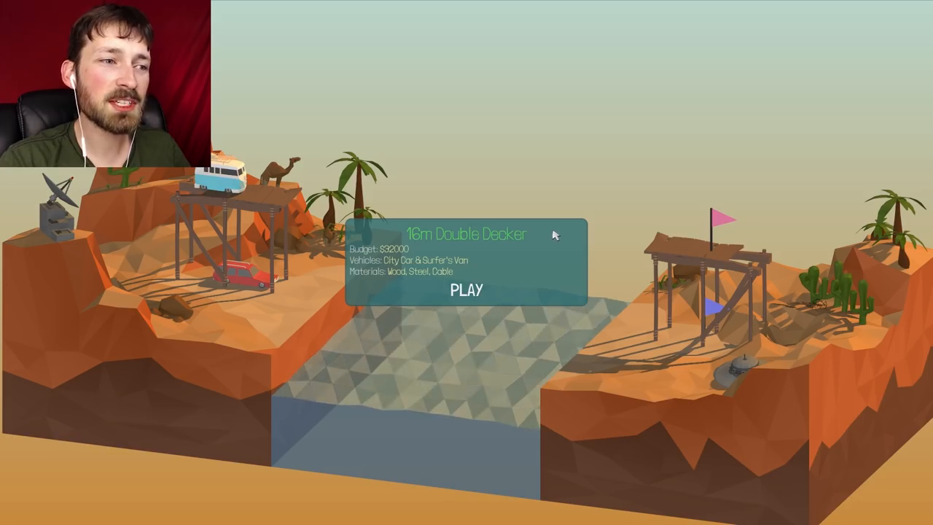
pyautogui.moveTo(288, 231)
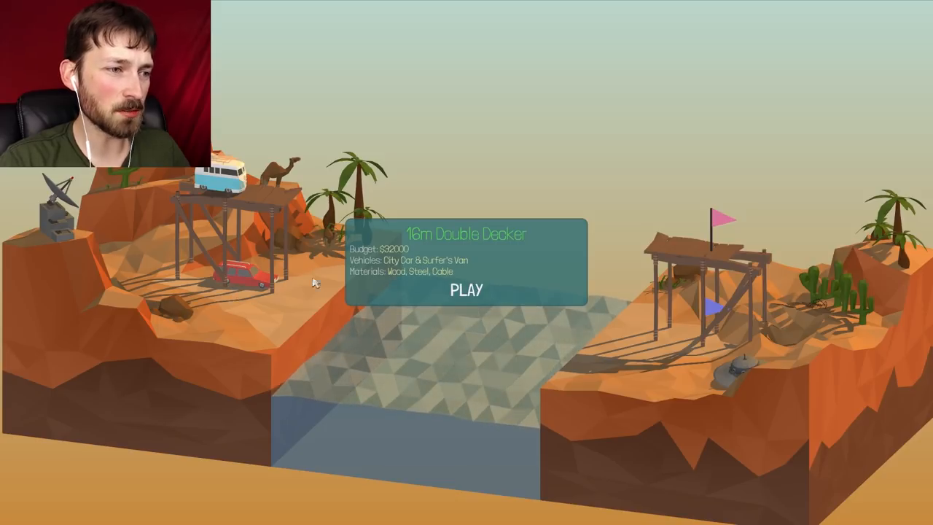
# Start the 16m Double Decker and run a sped-up test with no bridge, then stop.
pyautogui.click(465, 290)
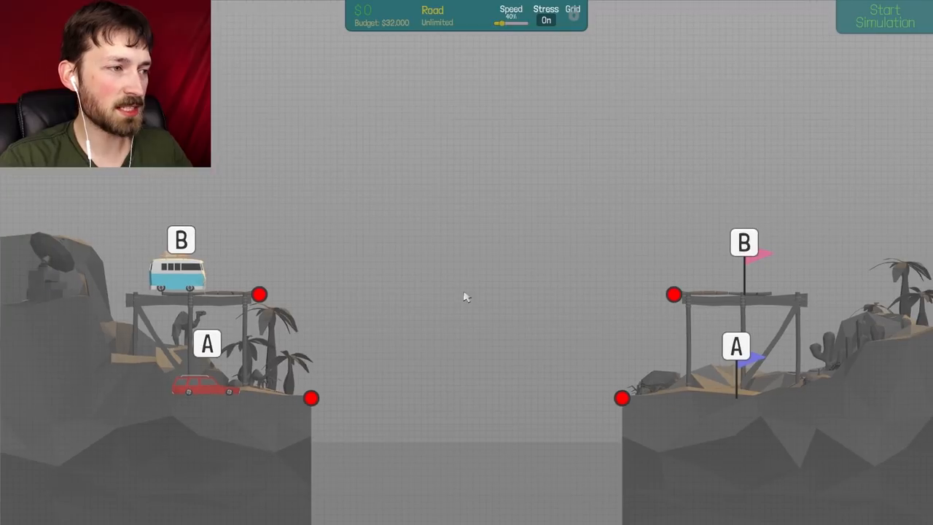
pyautogui.click(884, 16)
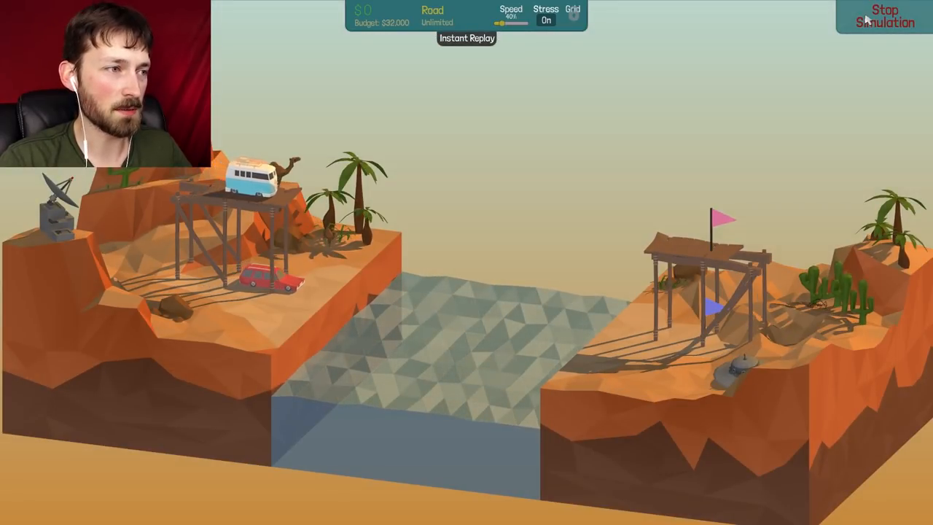
pyautogui.moveTo(497, 22); pyautogui.dragTo(518, 22)
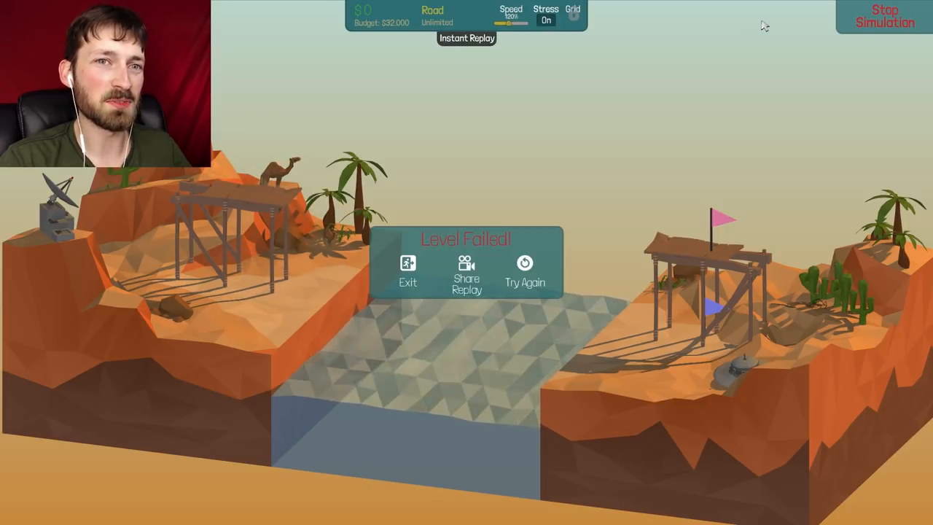
pyautogui.click(525, 274)
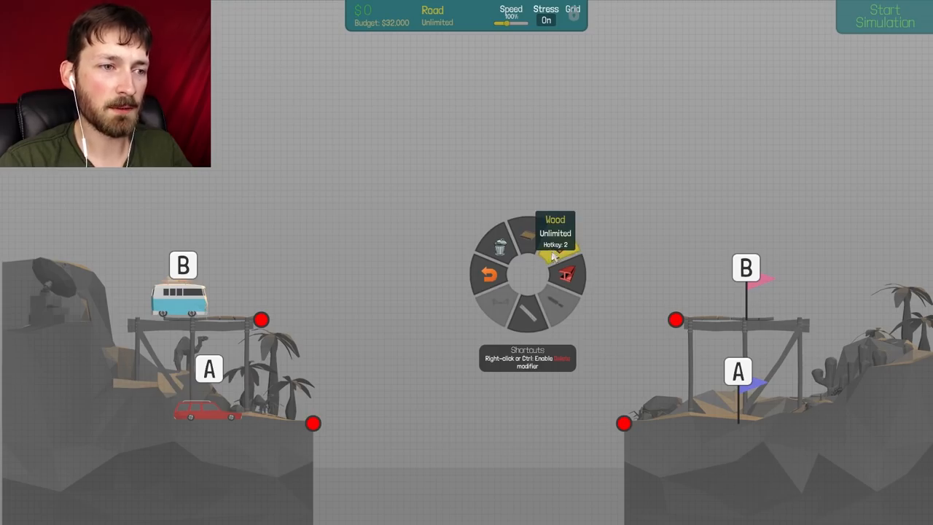
pyautogui.moveTo(527, 317)
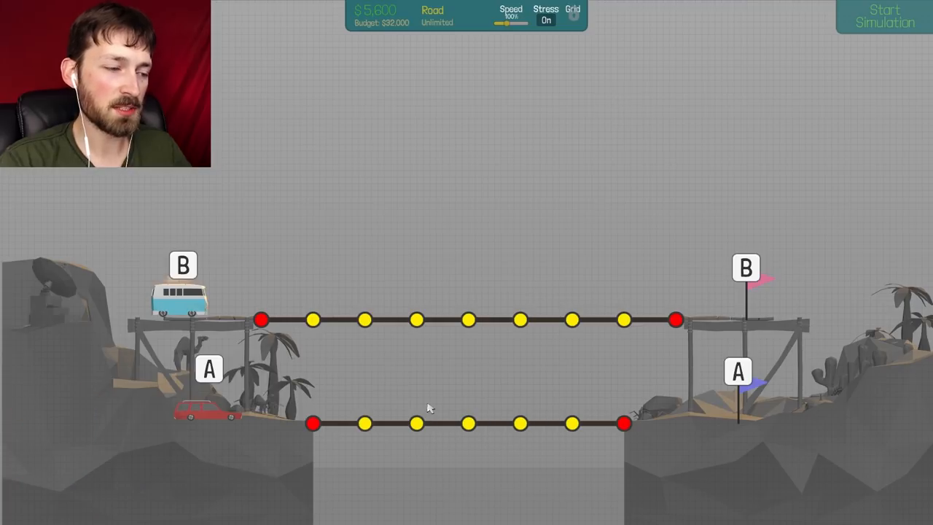
pyautogui.moveTo(449, 292)
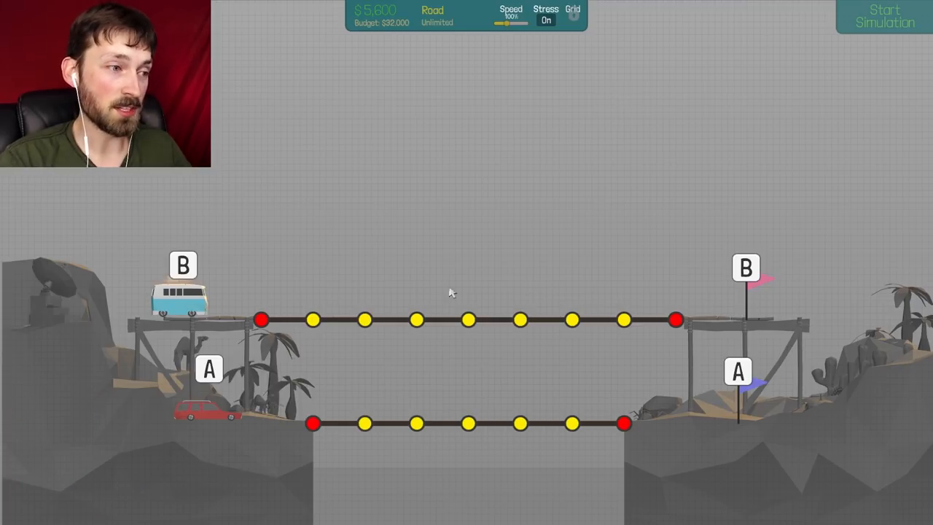
# Switch building material while constructing the two decks, top truss and cables.
pyautogui.rightClick(470, 270)
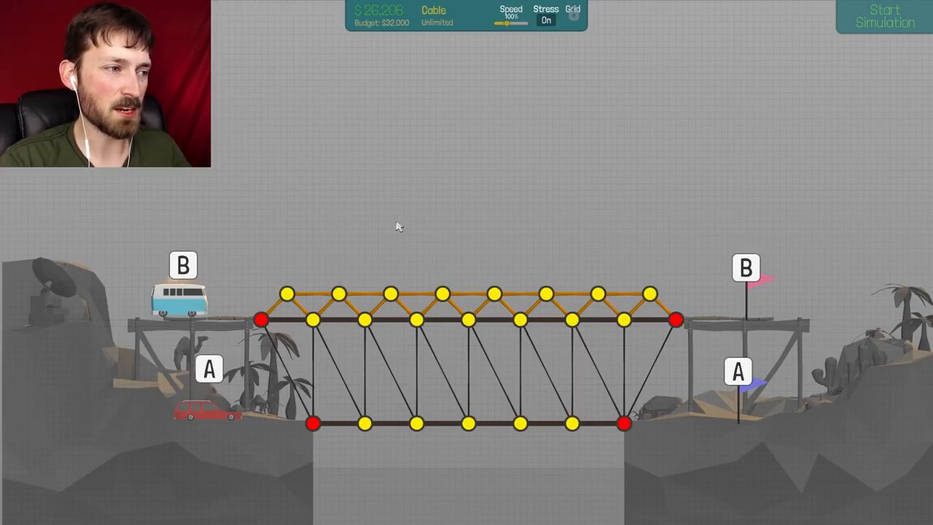
# Test the double-deck cable bridge twice, stopping after each failed run.
pyautogui.click(883, 16)
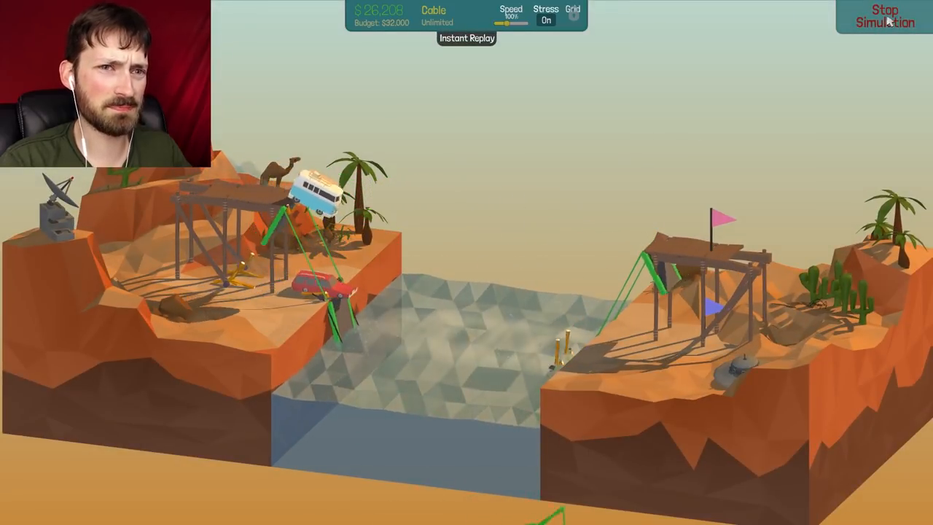
pyautogui.click(884, 16)
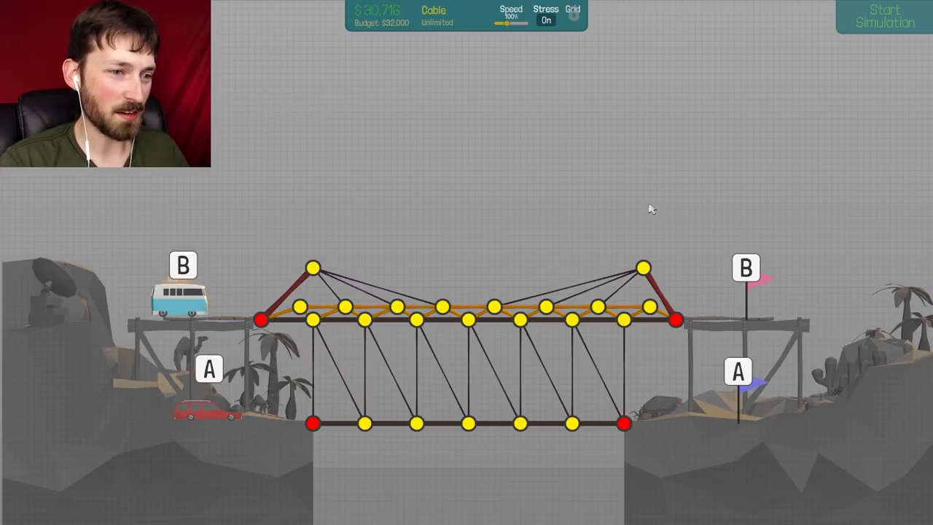
pyautogui.click(884, 16)
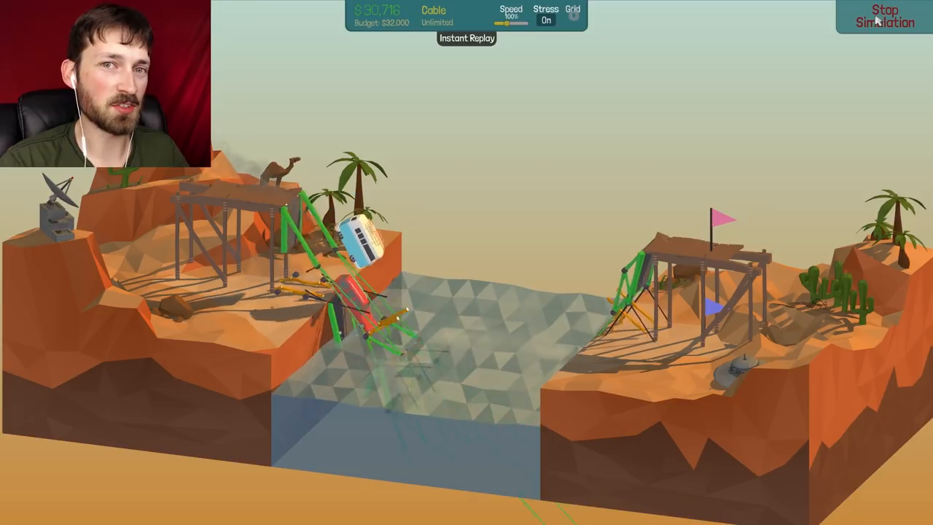
pyautogui.click(884, 16)
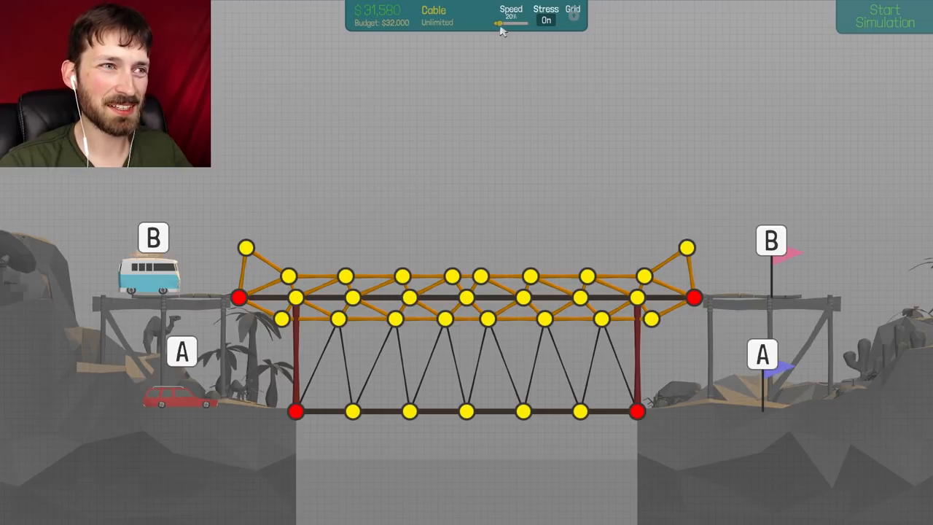
# Raise simulation speed to 70%, retest the reworked bridge, and stop to edit.
pyautogui.moveTo(499, 24); pyautogui.dragTo(510, 24)
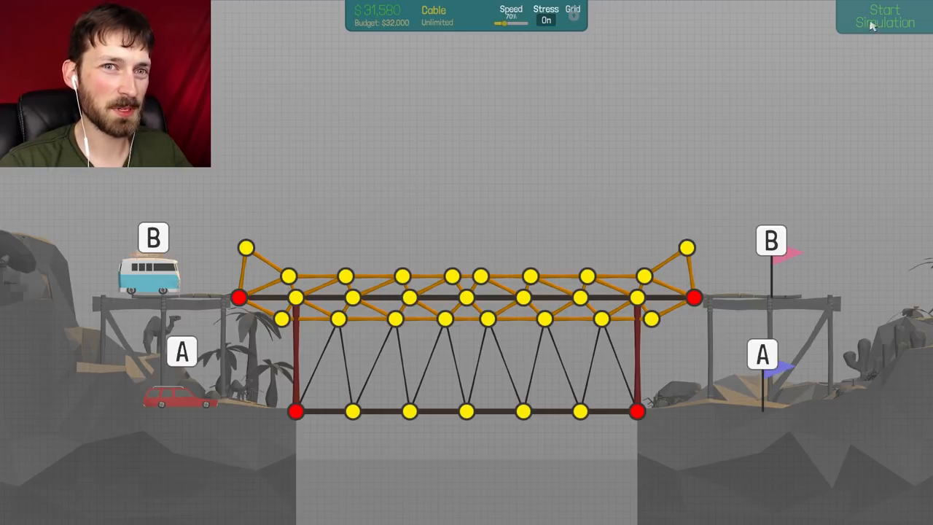
pyautogui.click(884, 16)
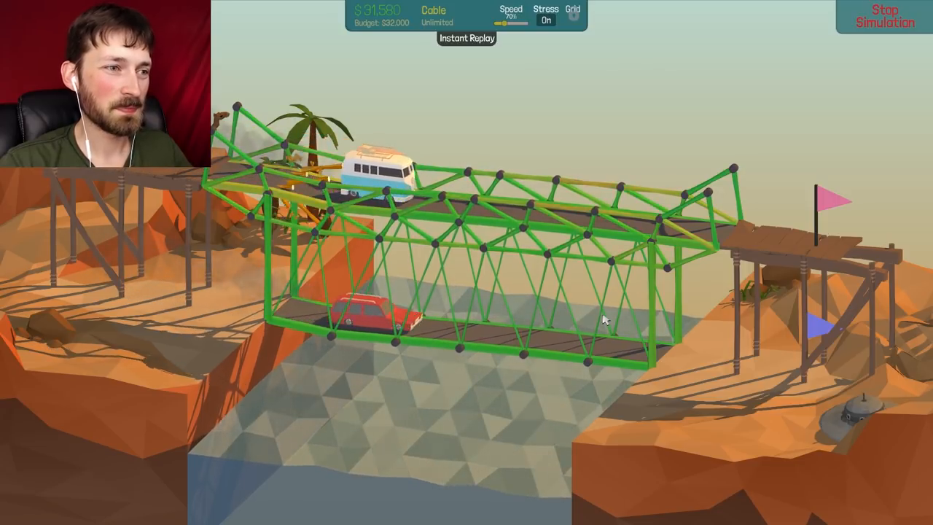
pyautogui.click(883, 16)
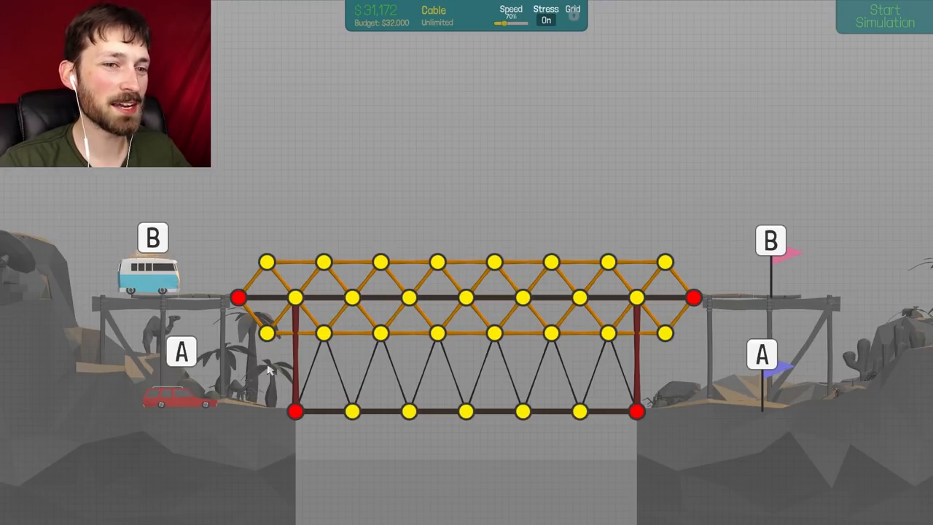
pyautogui.moveTo(831, 34)
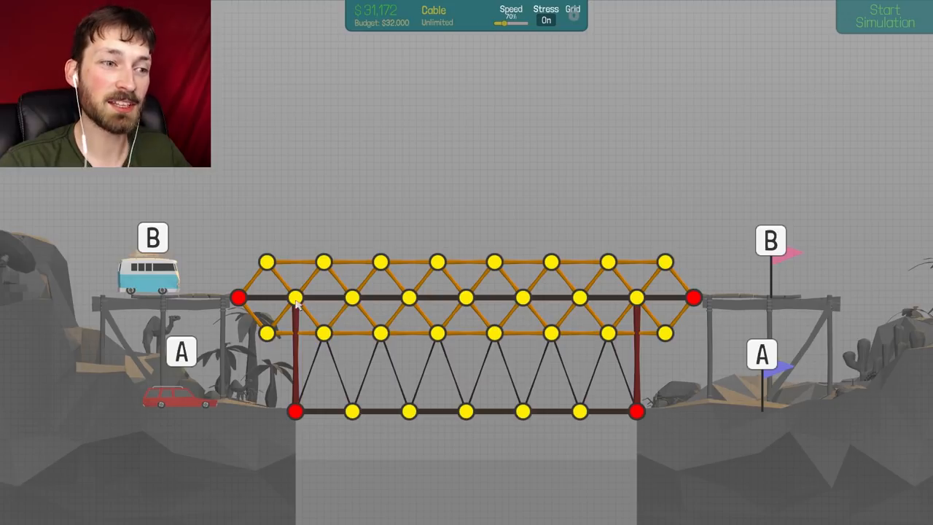
# Run the simulation so the bus and car cross the $31,172 truss bridge.
pyautogui.click(884, 16)
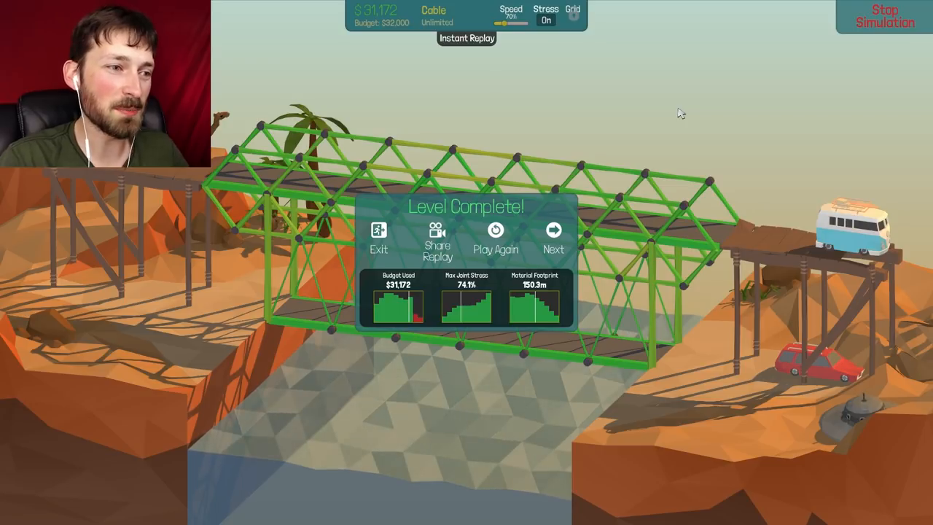
pyautogui.moveTo(907, 10)
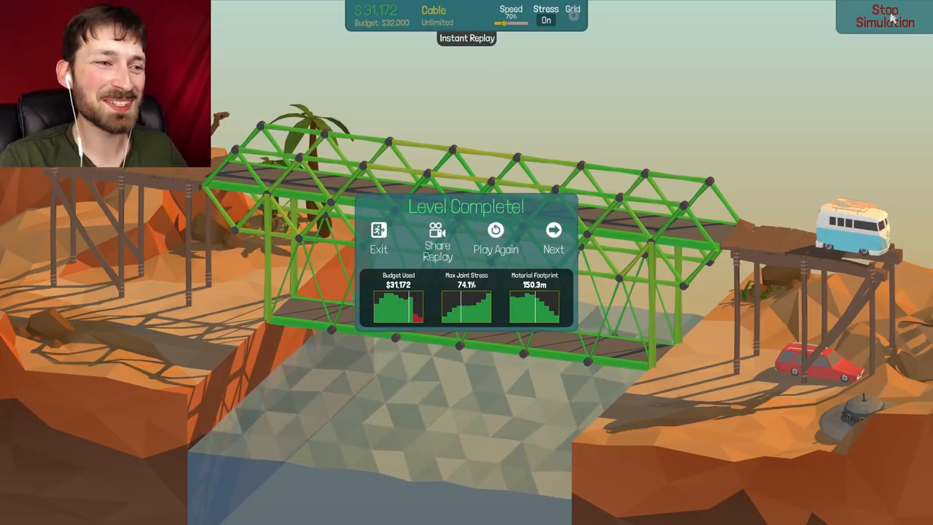
# Advance to the 12m Drawbridge level, start it, and dismiss the split joint tip.
pyautogui.click(553, 237)
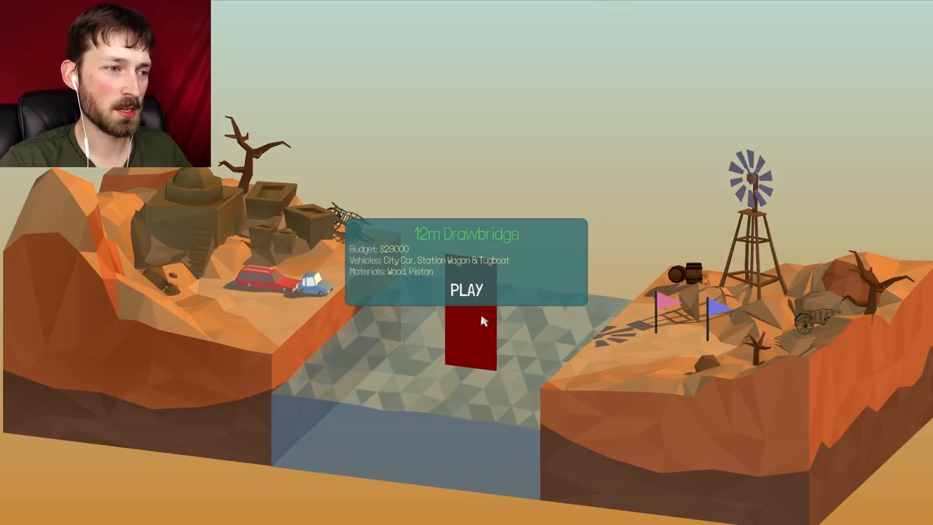
pyautogui.click(467, 290)
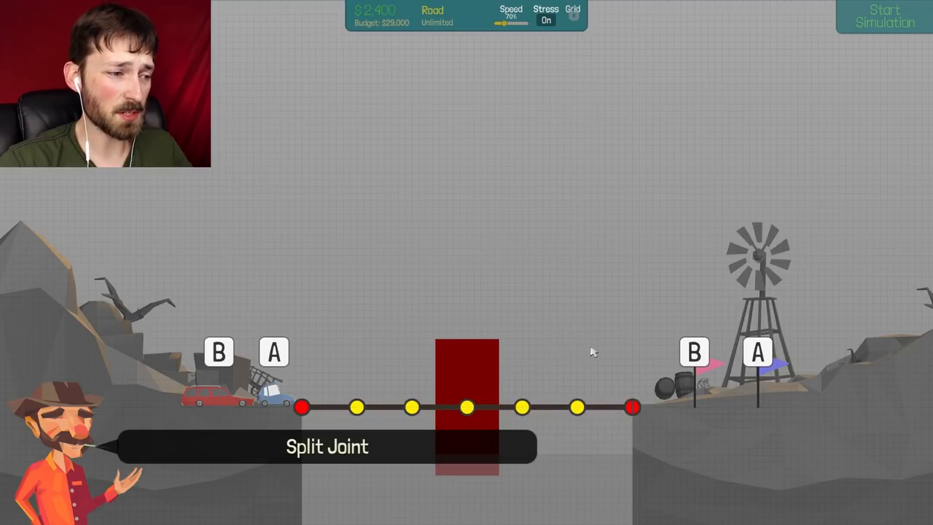
pyautogui.click(631, 407)
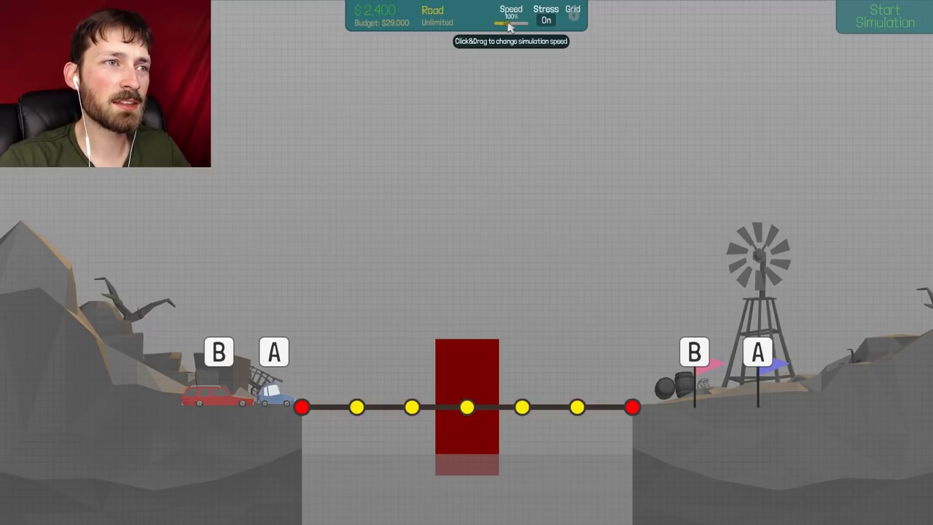
pyautogui.moveTo(489, 107)
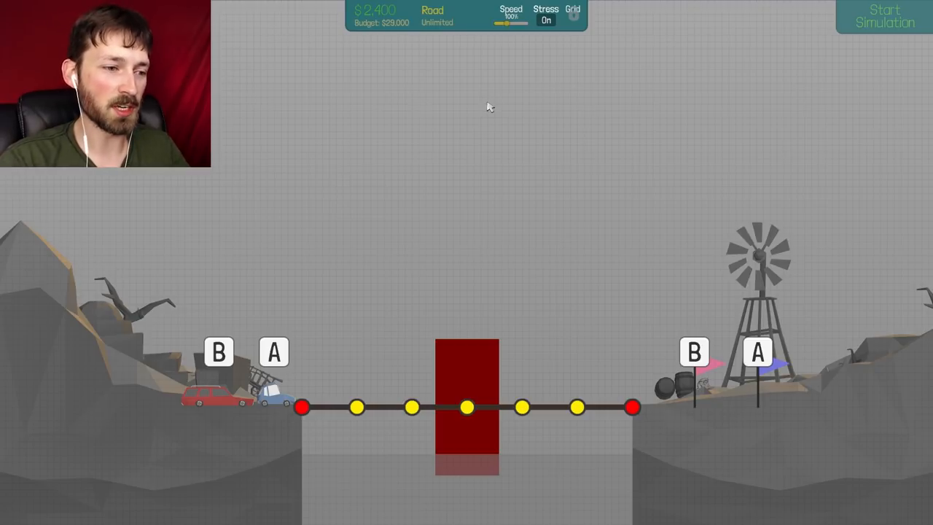
pyautogui.moveTo(492, 416)
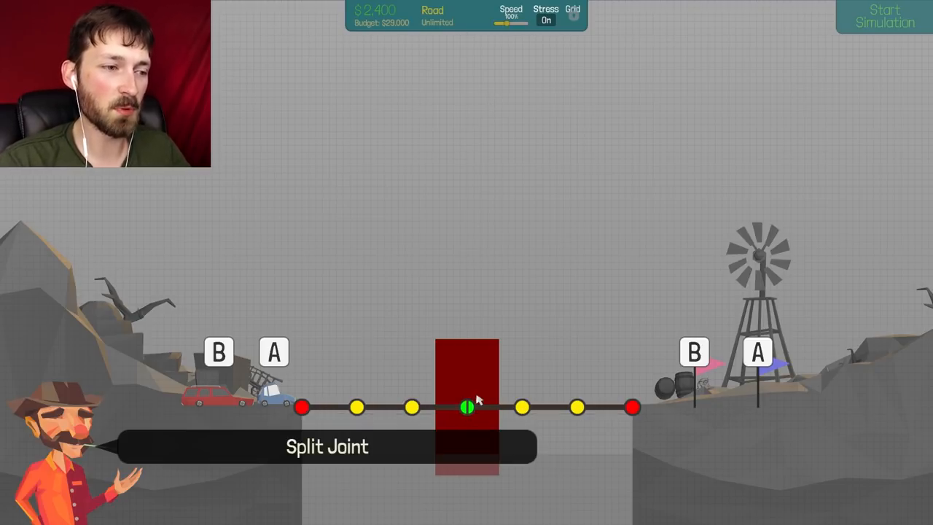
pyautogui.moveTo(432, 331)
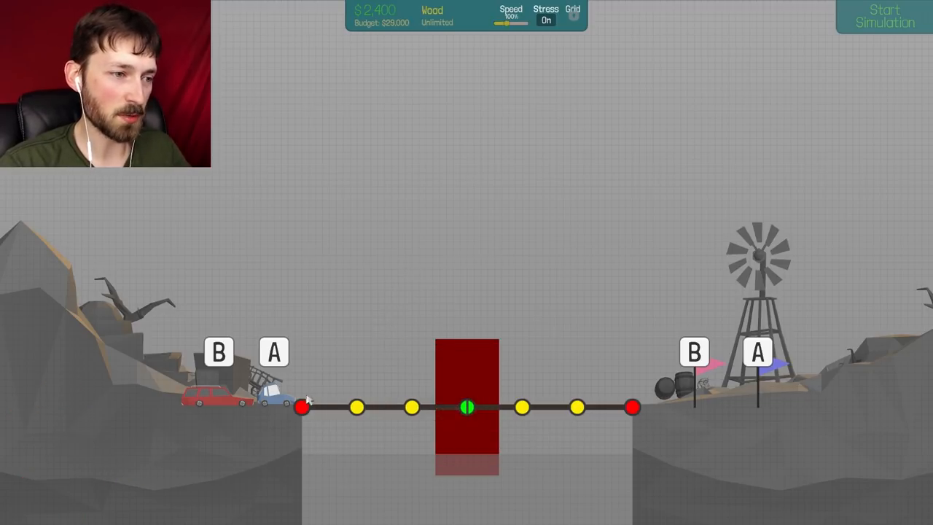
# Draw wooden trusses over both deck halves and attach hydraulic pistons to the split joint.
pyautogui.click(302, 407)
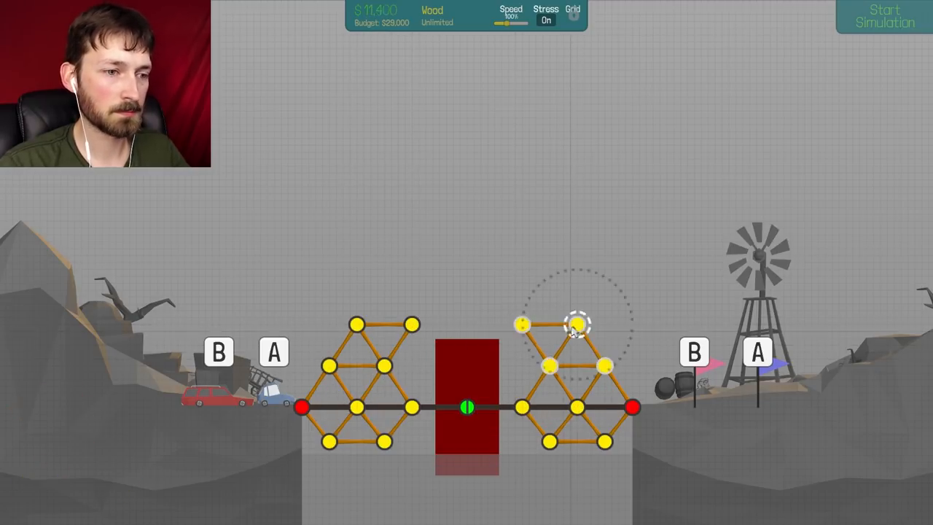
pyautogui.rightClick(575, 325)
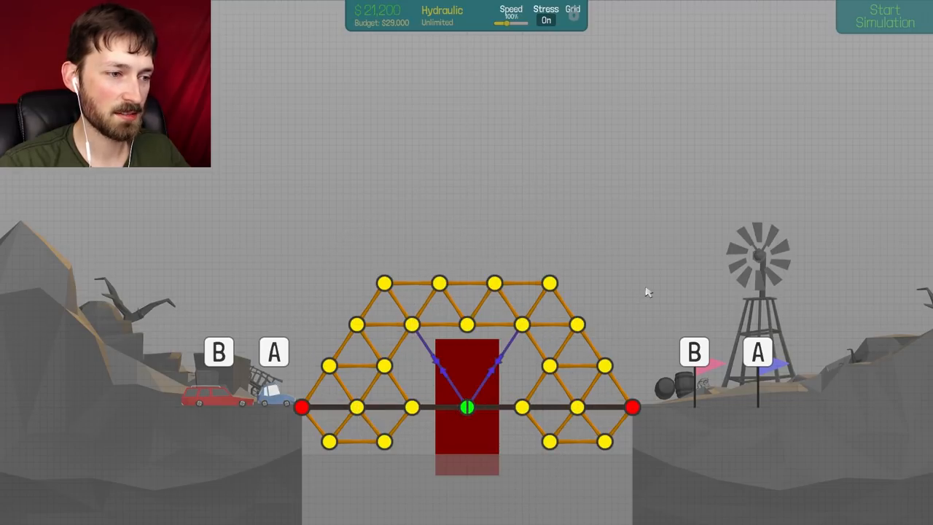
pyautogui.click(445, 357)
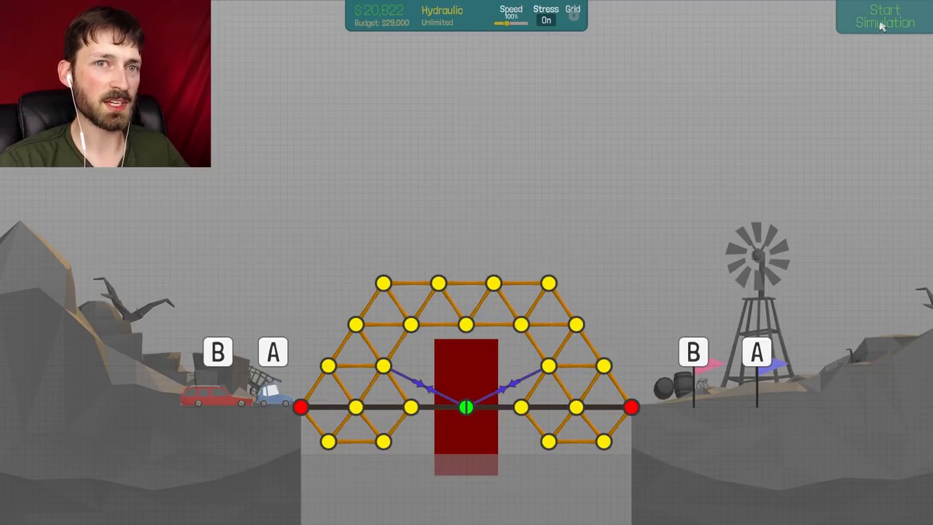
pyautogui.moveTo(729, 129)
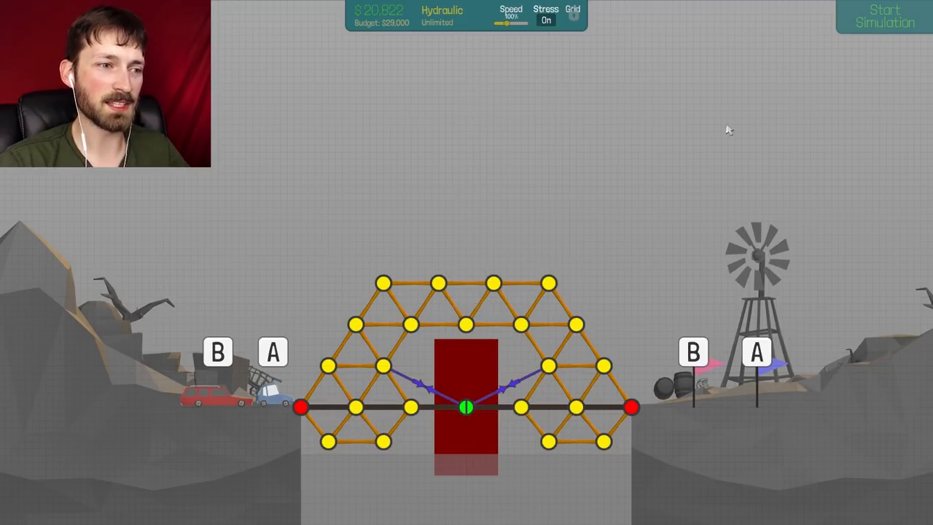
# Test the $20,822 drawbridge with vehicles crossing, then advance to the 42m Suspension Bridge level.
pyautogui.click(884, 16)
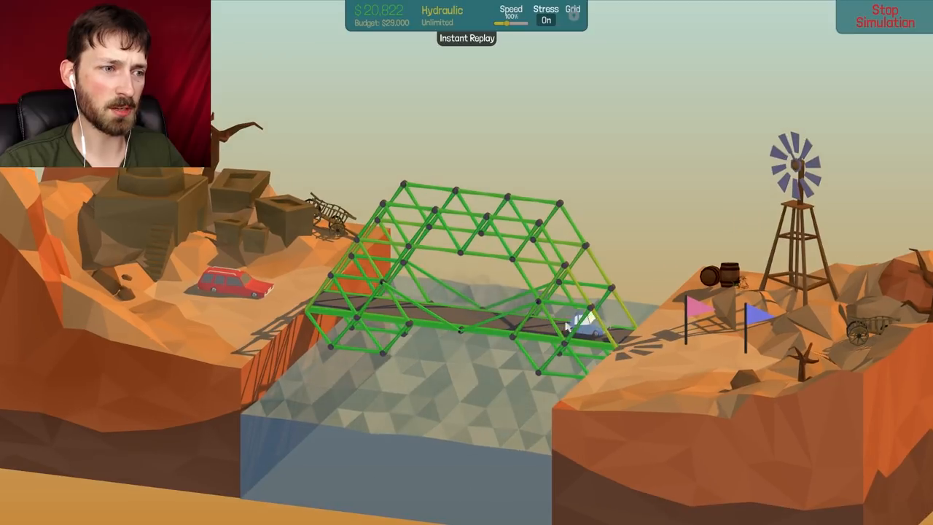
pyautogui.click(546, 20)
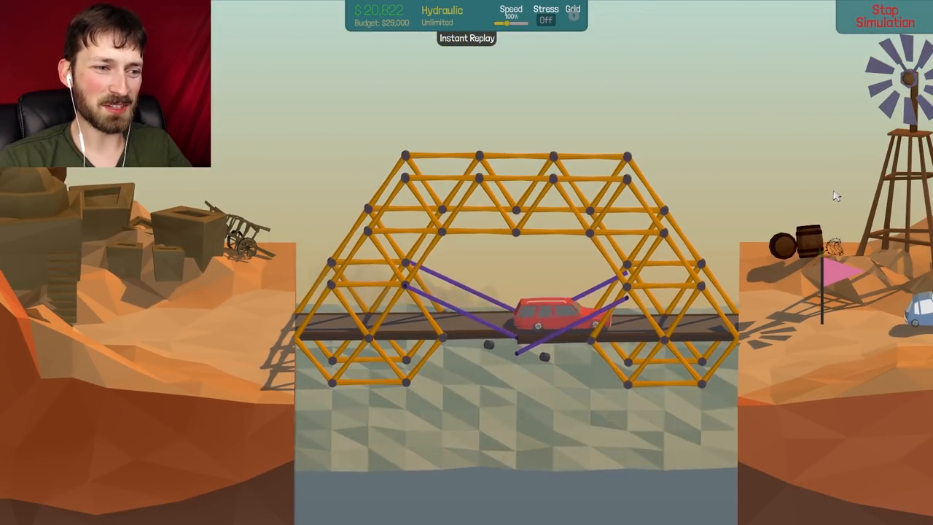
pyautogui.click(884, 16)
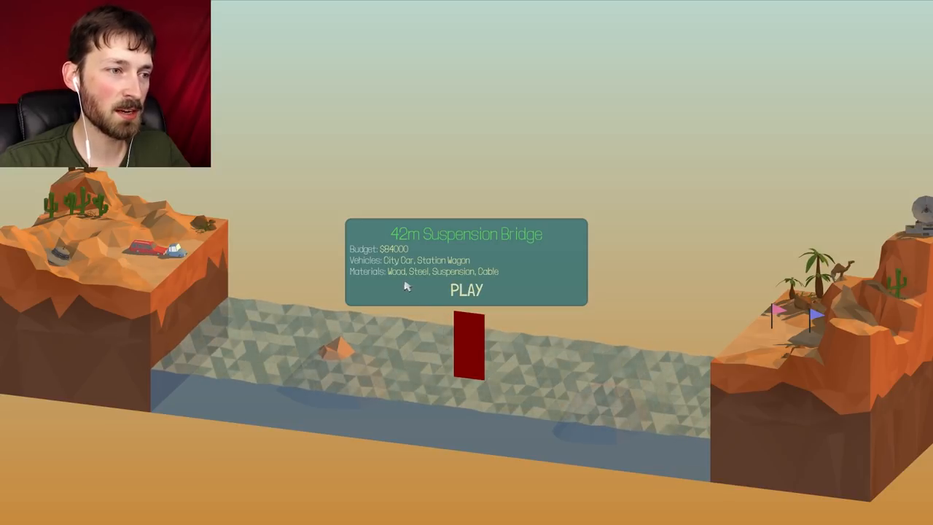
# Start the 42m Suspension Bridge level ($84,000 budget) and bring up the material wheel.
pyautogui.click(466, 290)
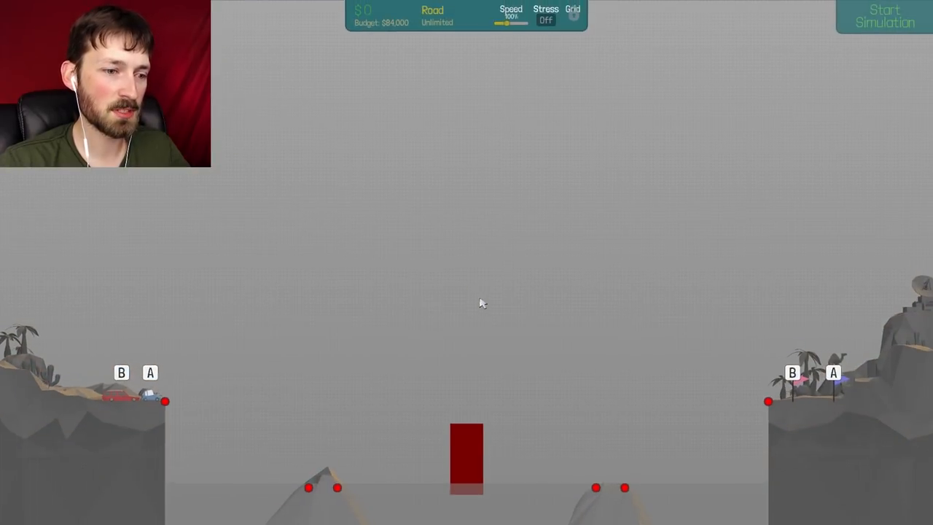
pyautogui.rightClick(481, 302)
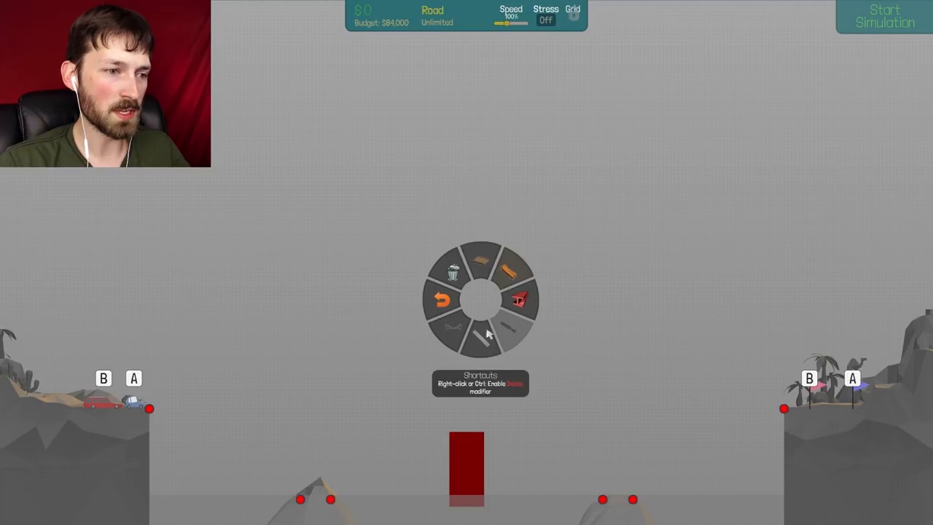
pyautogui.moveTo(456, 335)
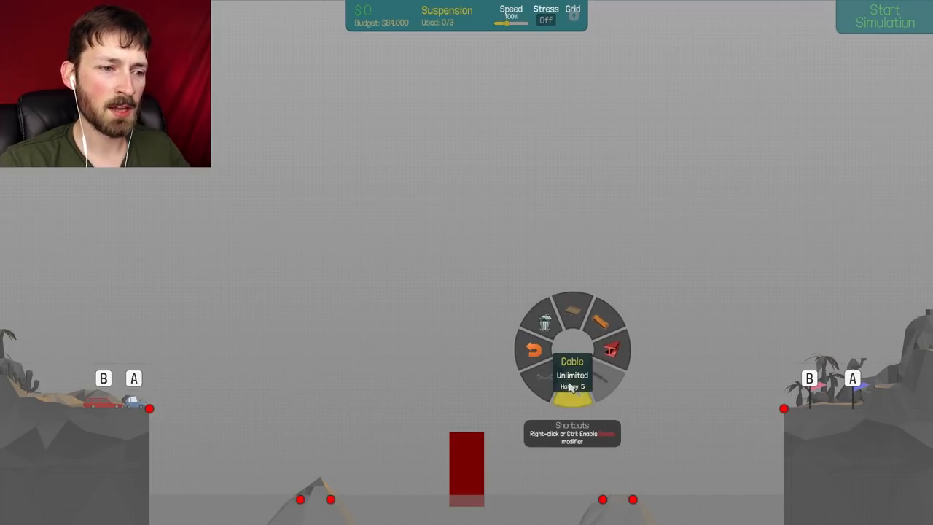
pyautogui.moveTo(616, 328)
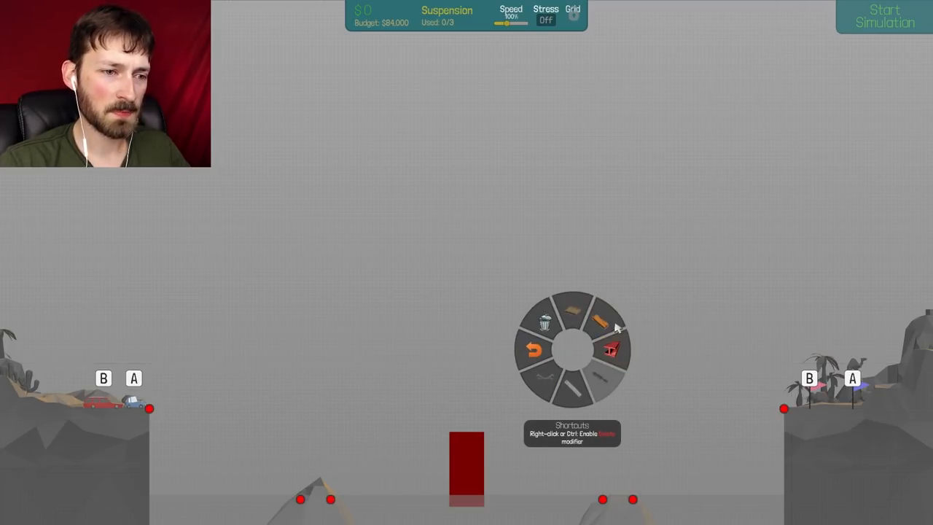
pyautogui.moveTo(528, 324)
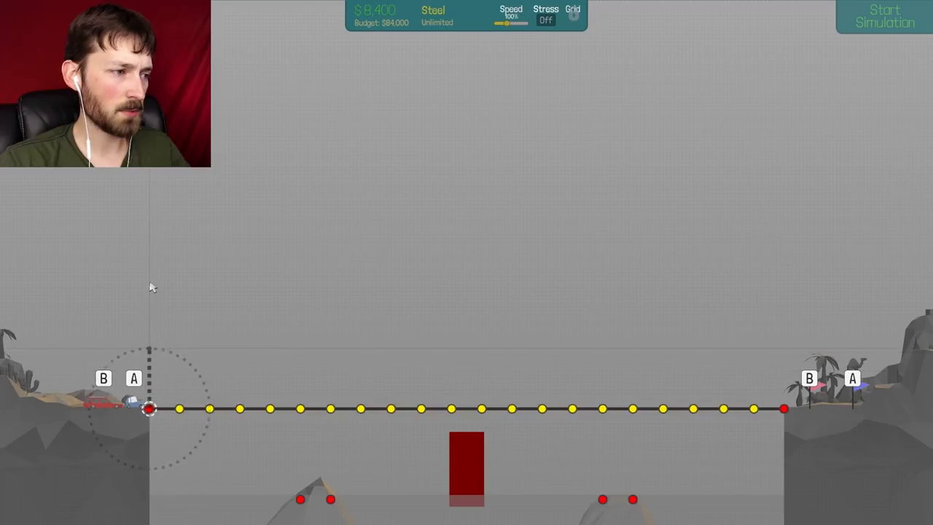
pyautogui.moveTo(147, 334)
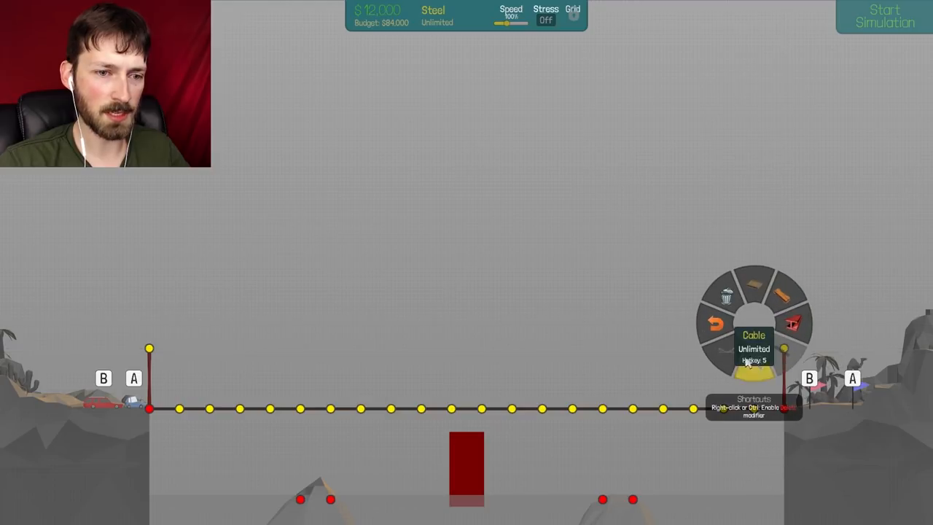
# Switch the build material to Suspension cable.
pyautogui.click(754, 372)
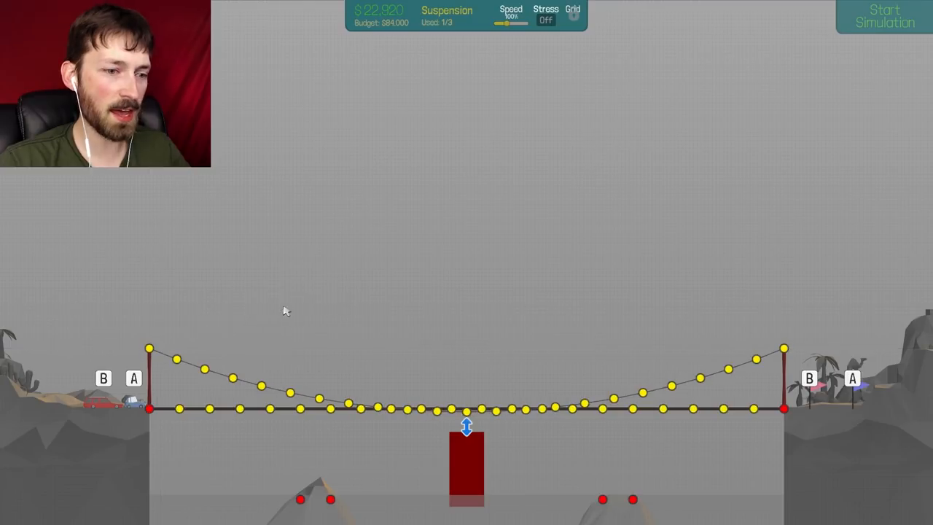
pyautogui.moveTo(740, 326)
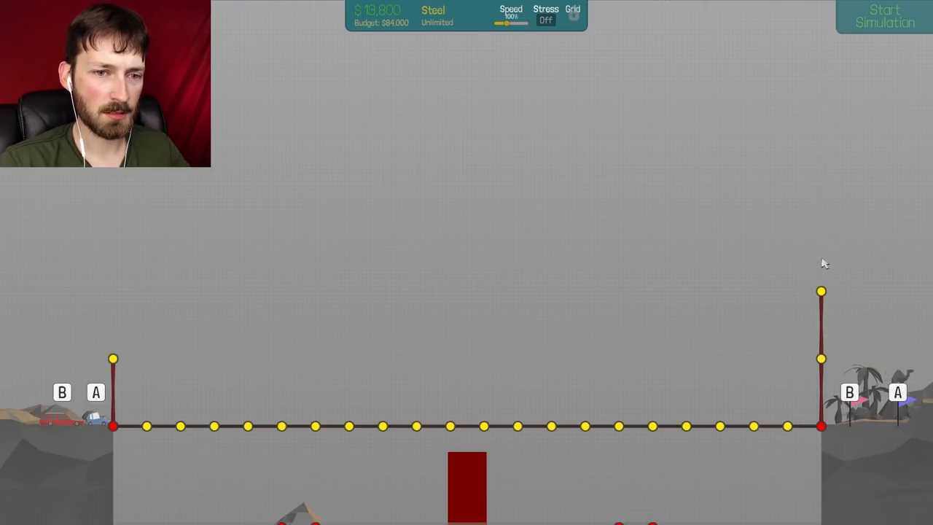
# Extend the left tower upward and test the $67,350 suspension bridge with zigzag hangers.
pyautogui.click(884, 16)
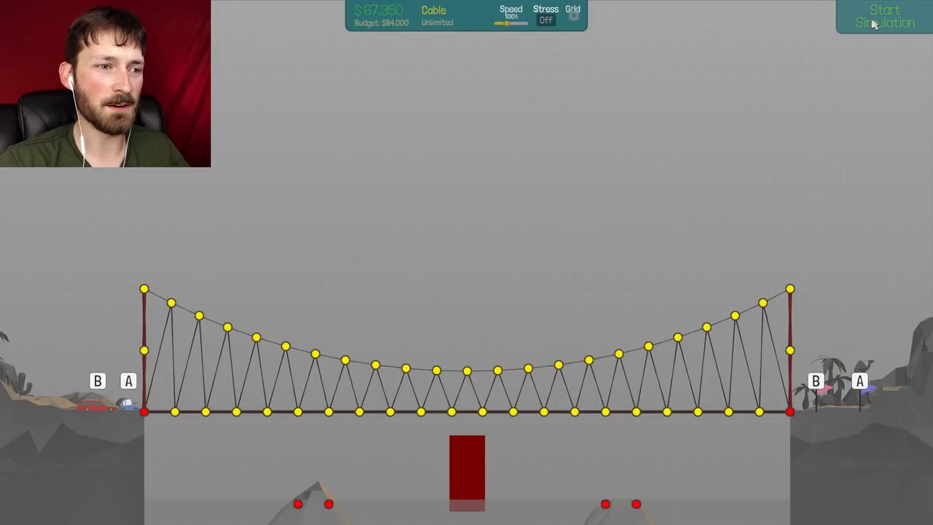
pyautogui.click(884, 16)
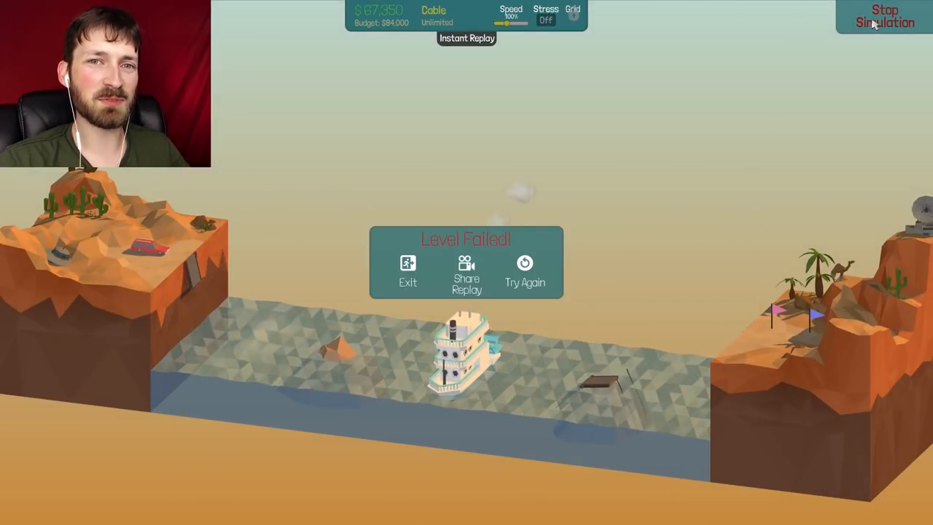
# Stop the failed simulation from the Level Failed screen and return to build mode.
pyautogui.click(524, 273)
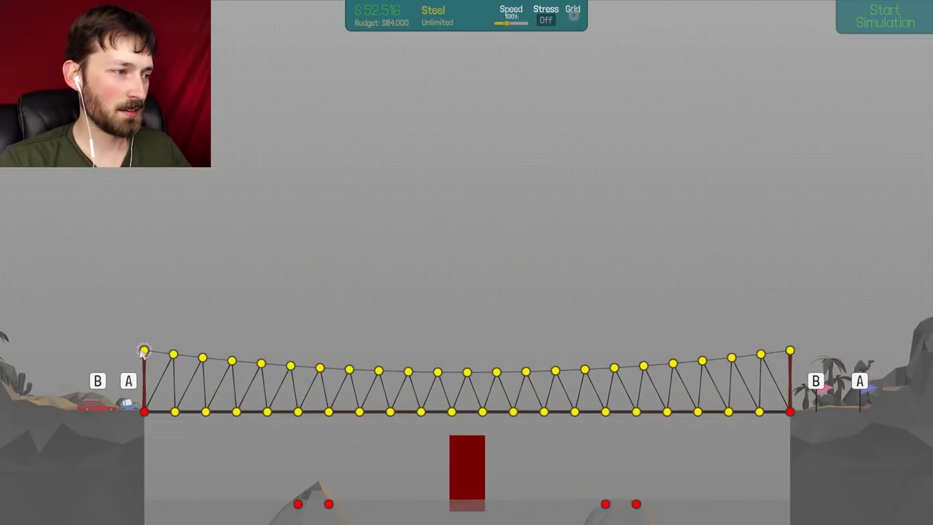
# Begin drawing wooden support towers from the rock pillar anchors up to the deck.
pyautogui.click(144, 350)
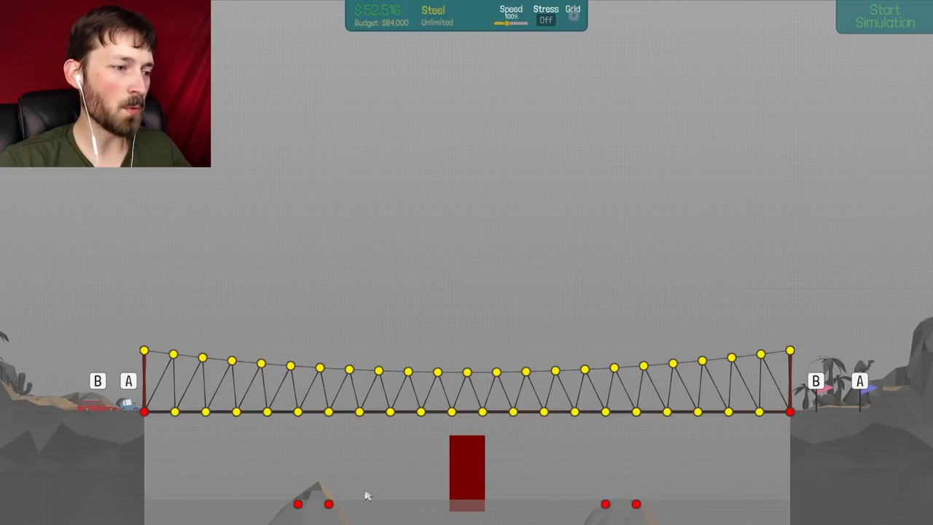
pyautogui.click(432, 13)
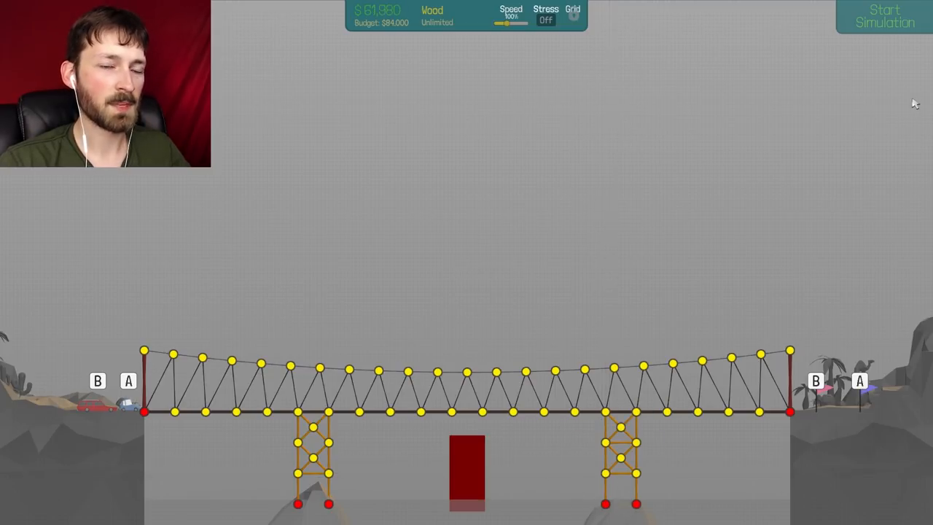
# Test the wooden-tower bridge twice, rerunning at 30% speed and stopping once the deck sags.
pyautogui.click(884, 16)
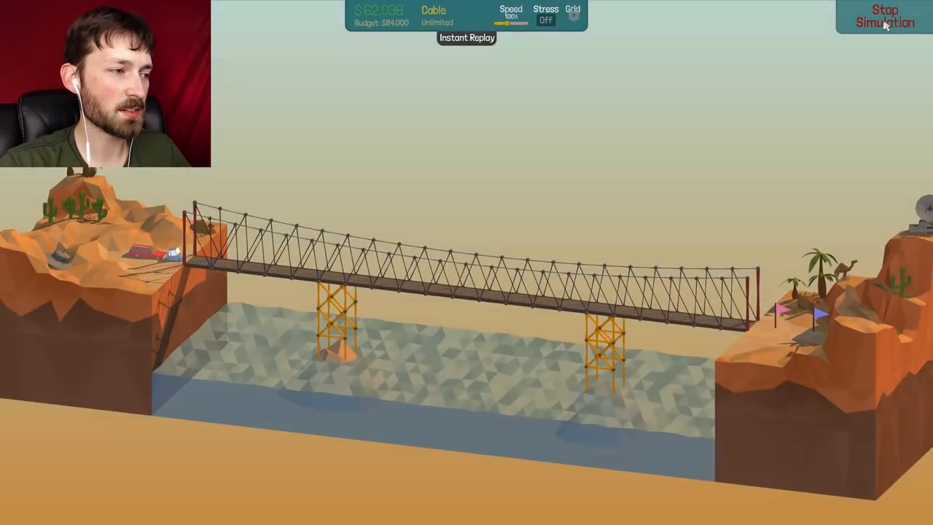
pyautogui.click(885, 16)
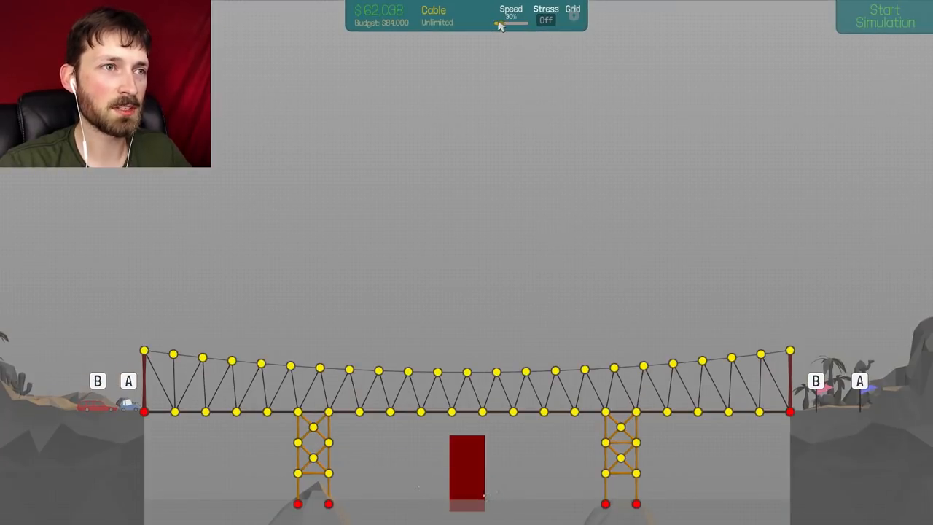
pyautogui.click(884, 16)
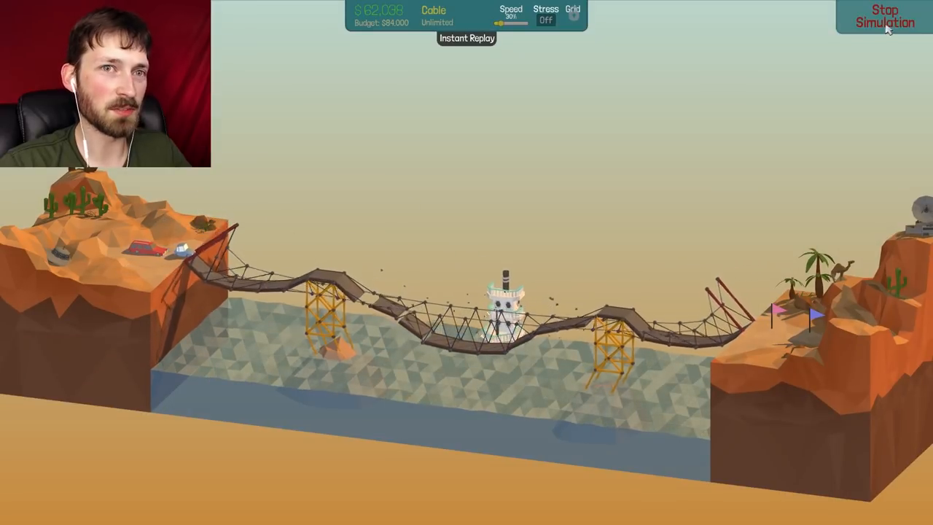
pyautogui.click(884, 16)
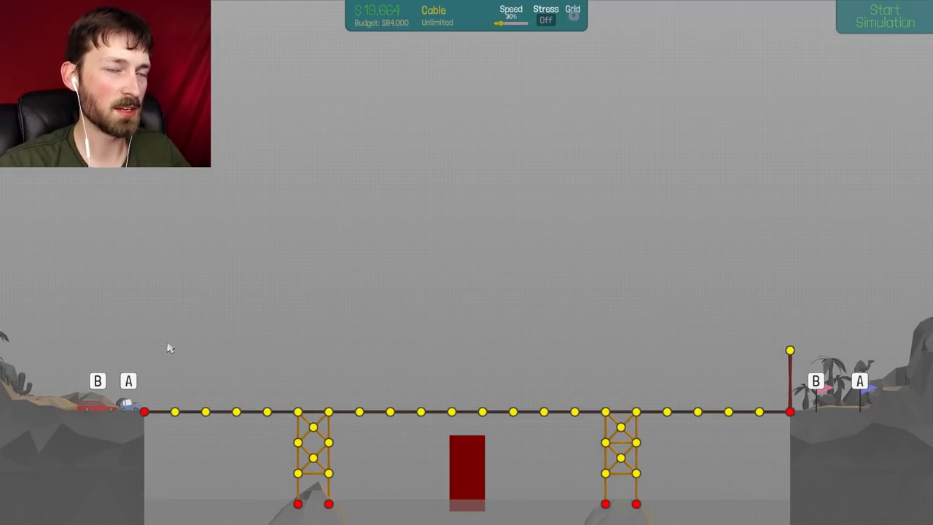
# Delete a leftover old truss piece and test the $77,289 steel A-frame design.
pyautogui.rightClick(791, 349)
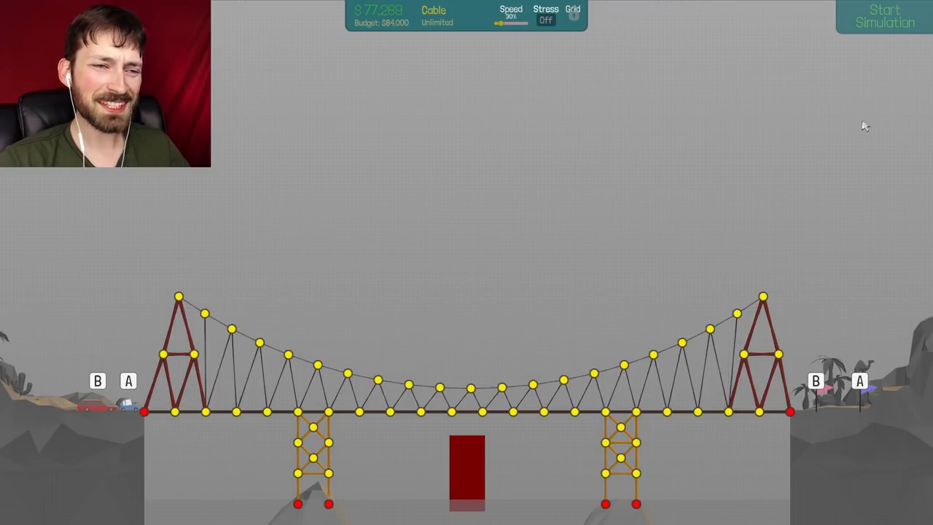
pyautogui.click(884, 17)
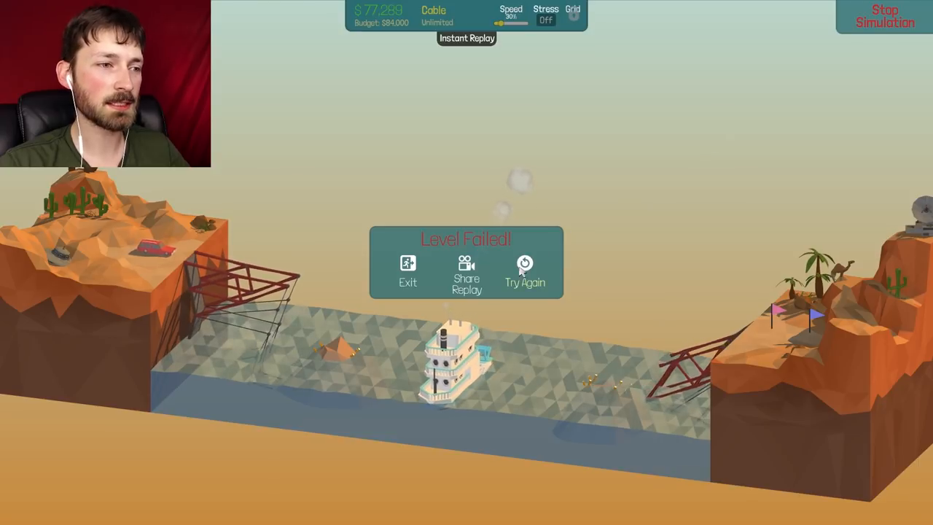
# Stop the collapsed run and return to the editor with the A-frame design intact.
pyautogui.click(524, 270)
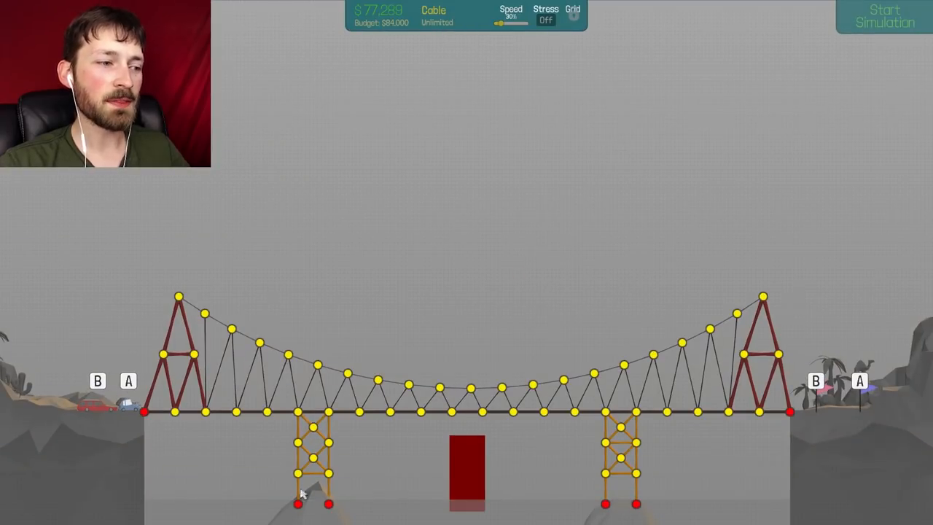
pyautogui.moveTo(306, 250)
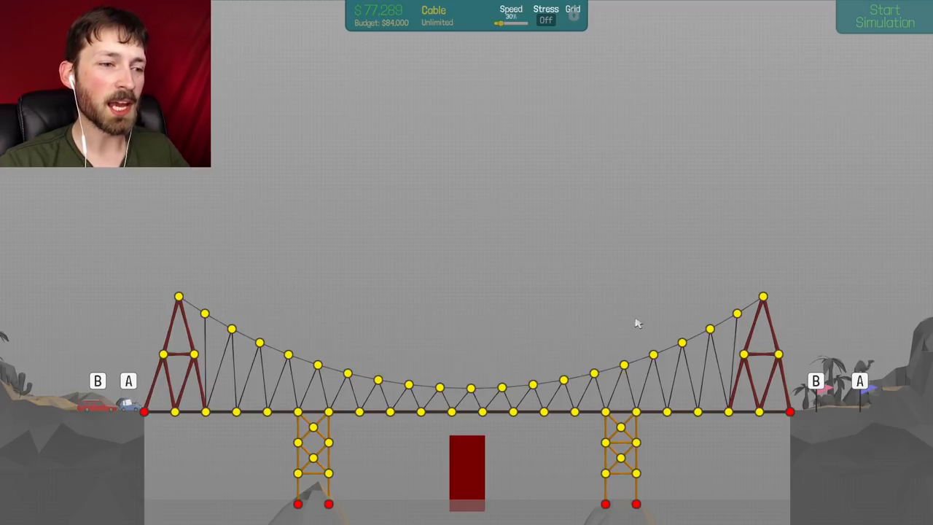
pyautogui.moveTo(623, 334)
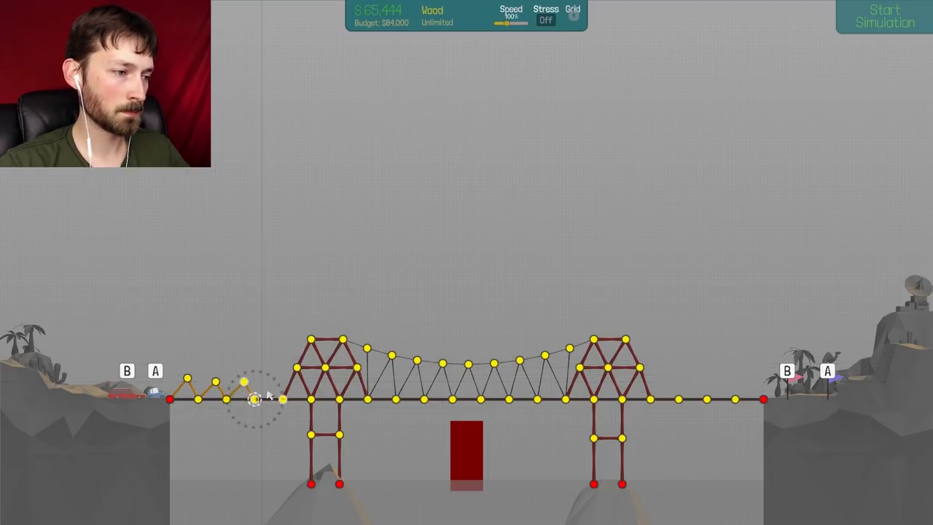
# Extend the wooden truss over the left approach and test the $71,083 redesigned bridge.
pyautogui.click(255, 383)
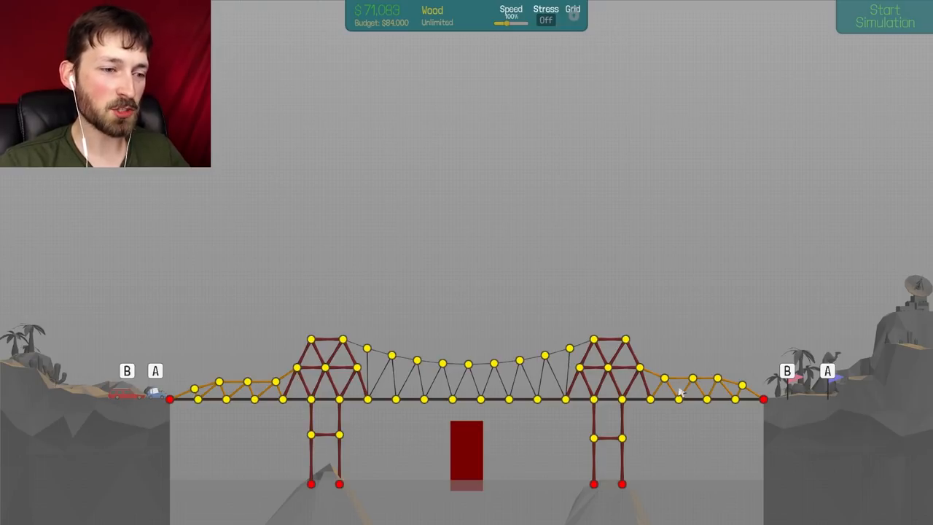
pyautogui.moveTo(204, 377)
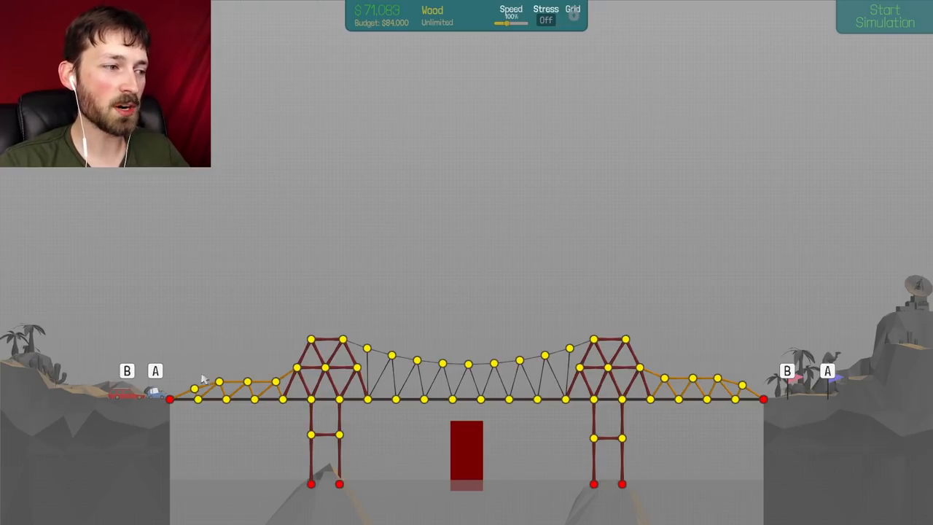
pyautogui.moveTo(194, 327)
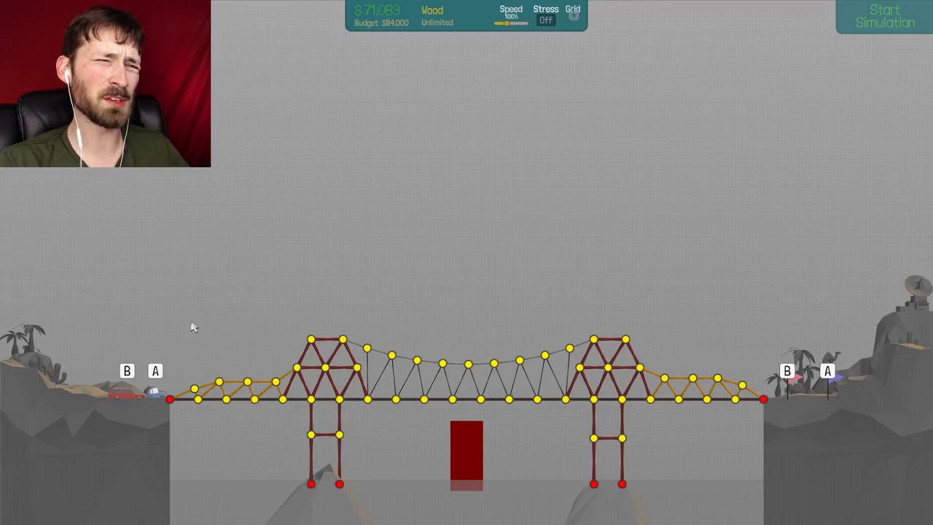
pyautogui.click(883, 16)
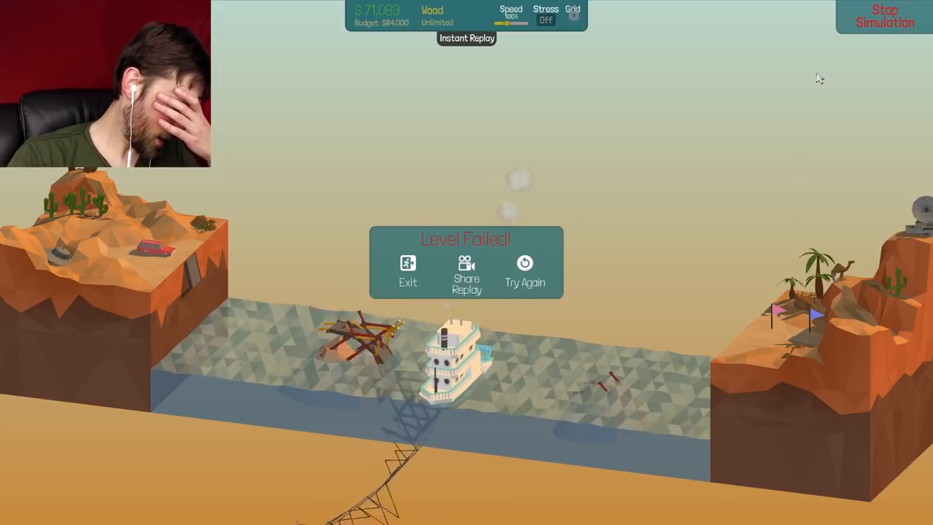
# Brace the tower legs with steel diagonals ($77,575), then test until collapse and stop.
pyautogui.click(525, 273)
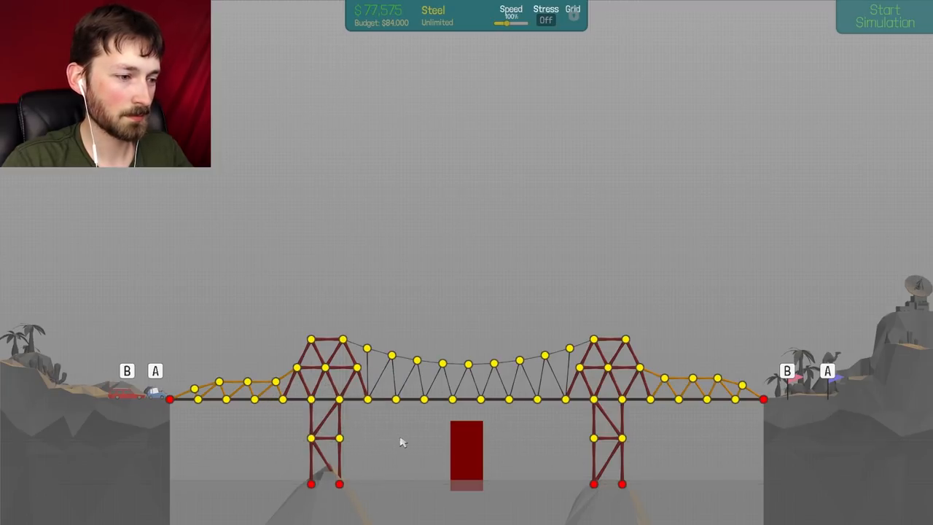
pyautogui.click(884, 16)
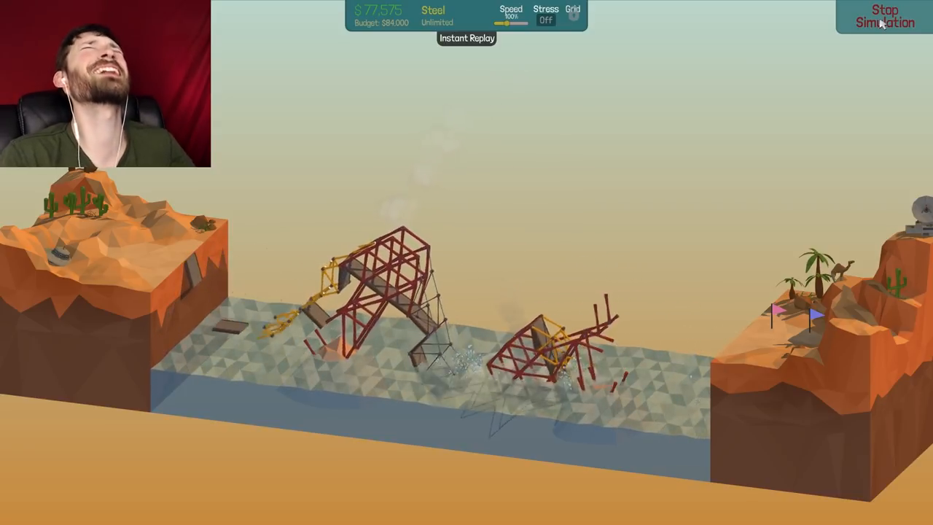
pyautogui.click(884, 16)
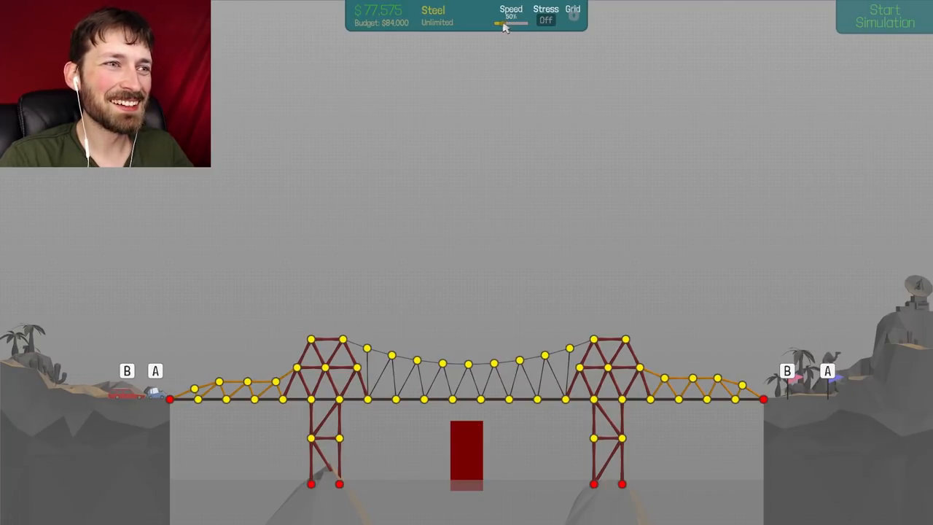
# Run a stress test until the towers buckle, then stop and add more steel diagonals ($82,547).
pyautogui.click(884, 16)
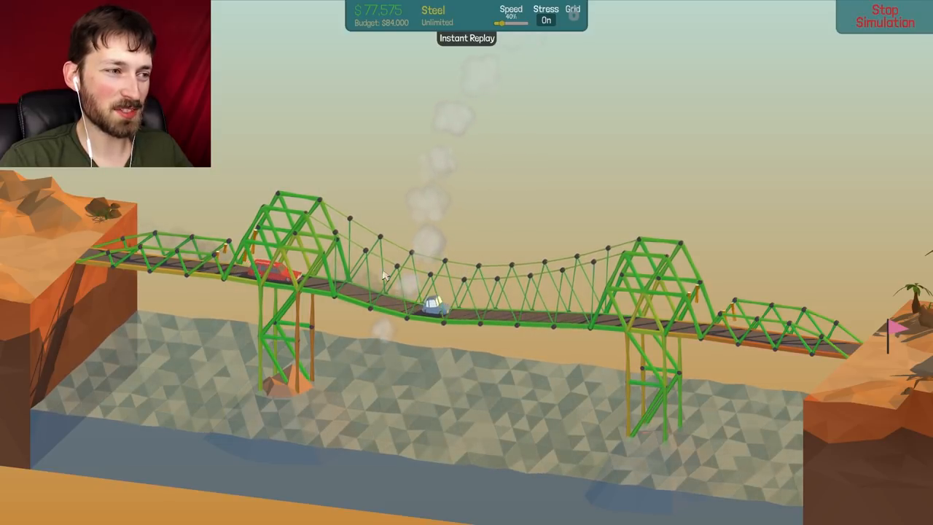
pyautogui.moveTo(297, 337)
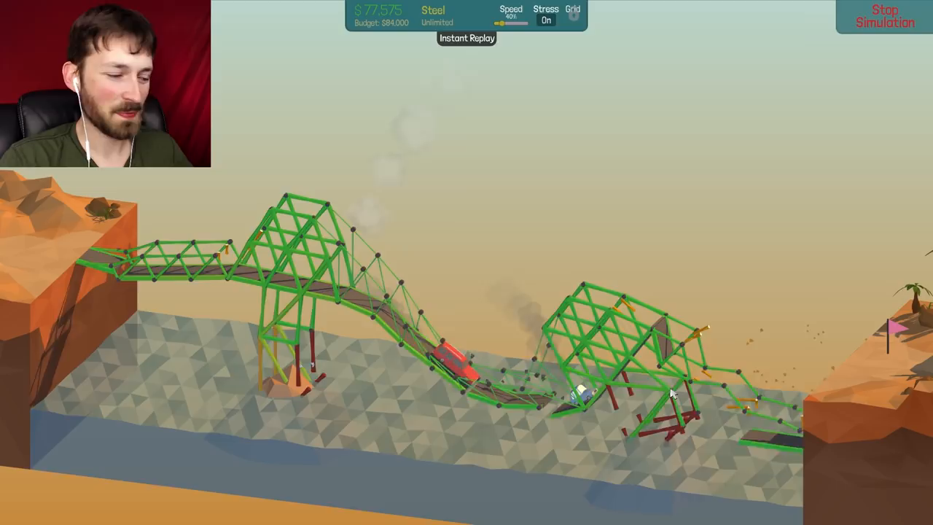
pyautogui.click(884, 16)
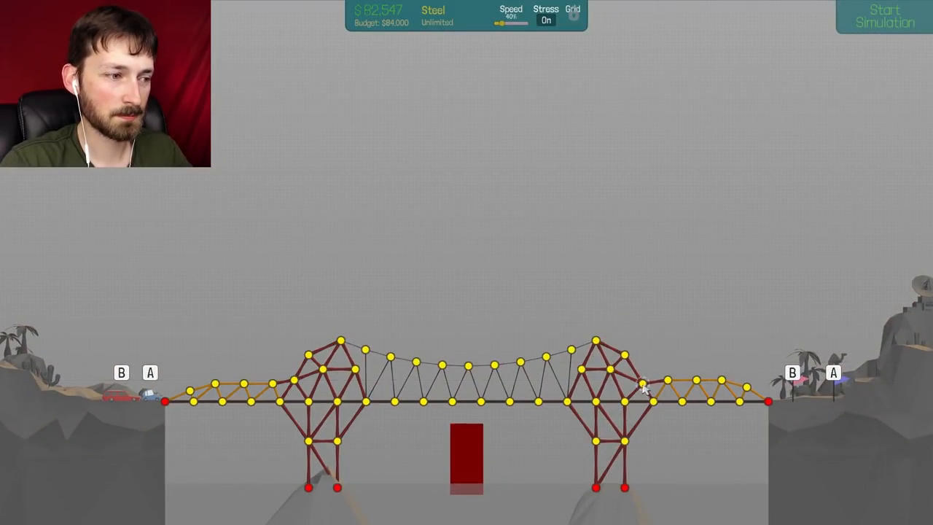
# Start, stop and restart the simulation of the $82,524 design as the boat passes safely underneath.
pyautogui.click(884, 16)
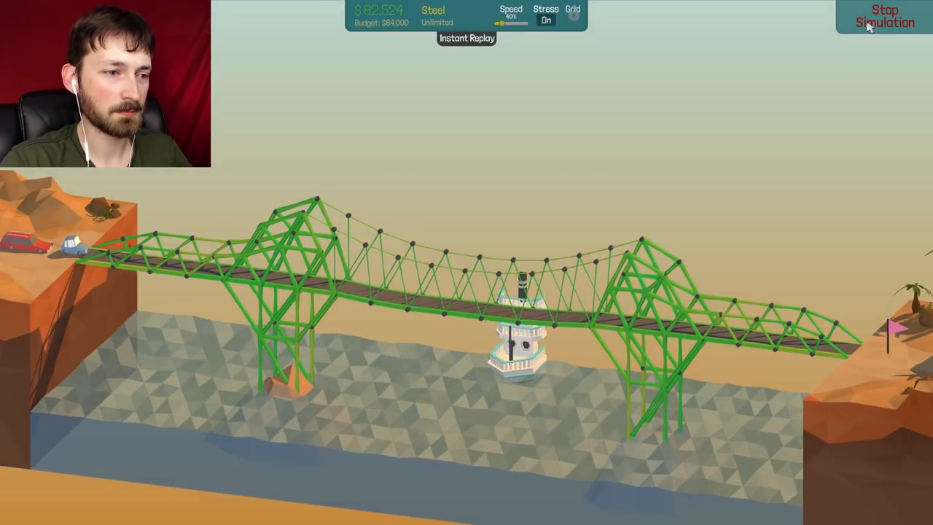
pyautogui.click(884, 16)
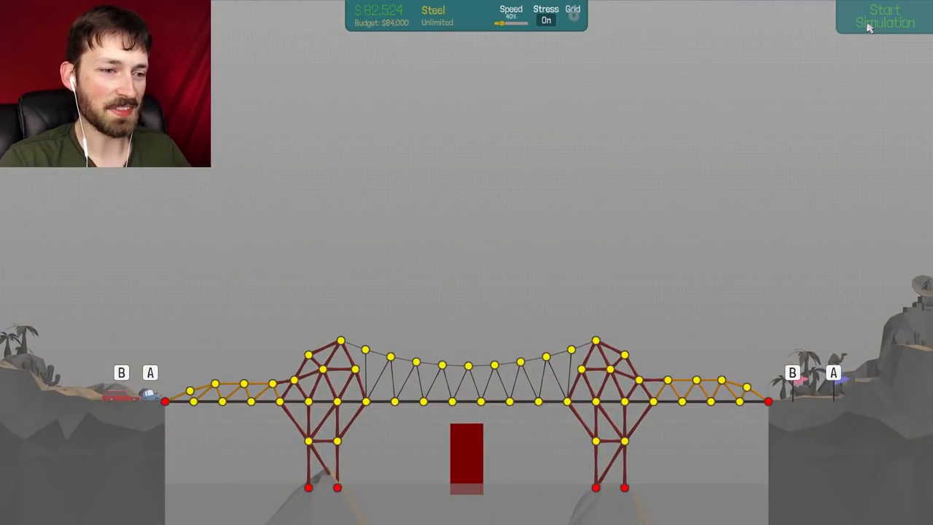
pyautogui.click(884, 16)
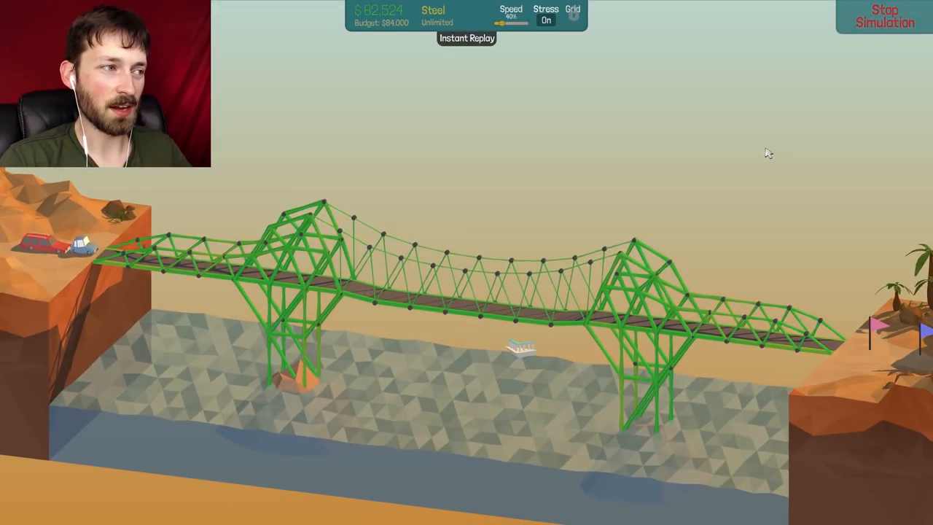